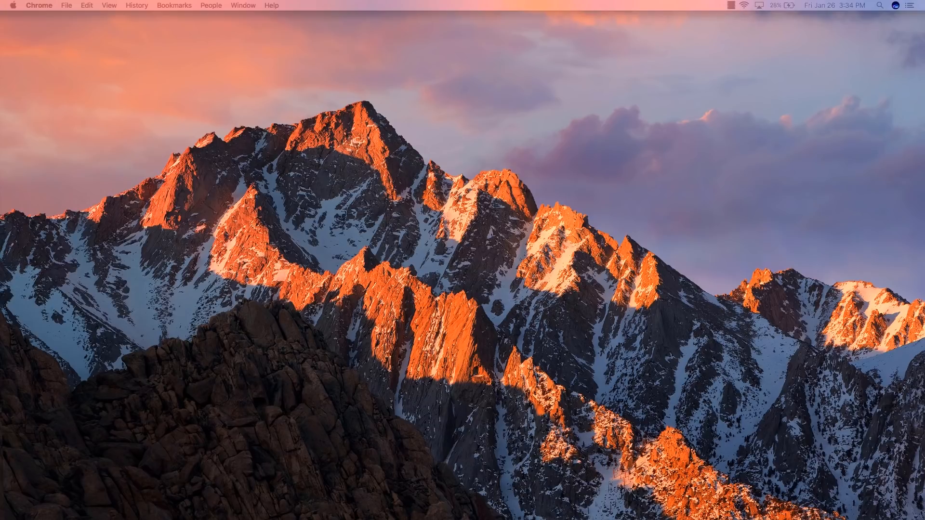
mouse_move(738, 41)
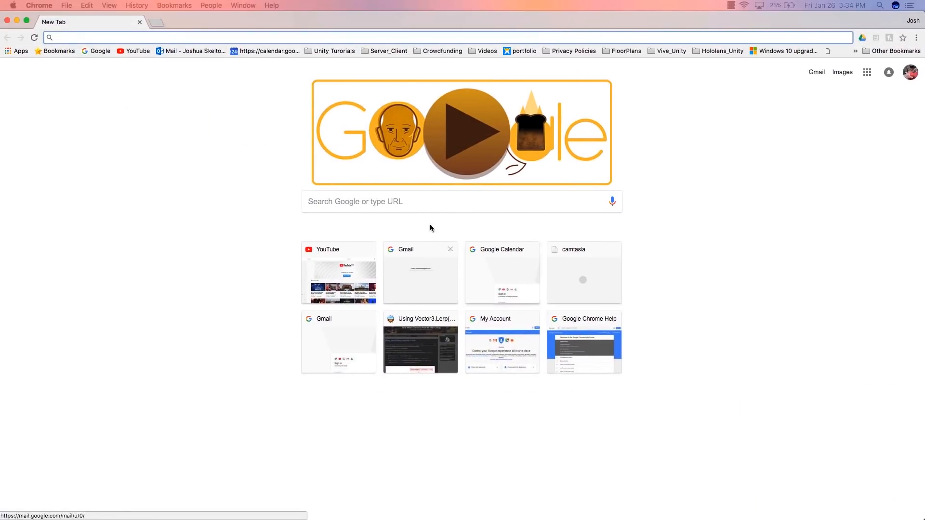
Step: Search Google for 'unity' and pick the official unity3d.com result
type("unity")
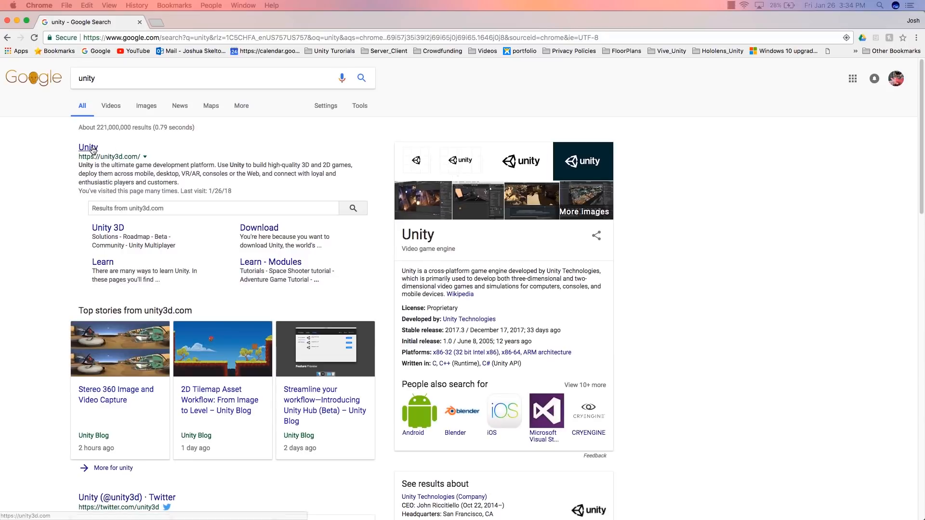
left_click(89, 149)
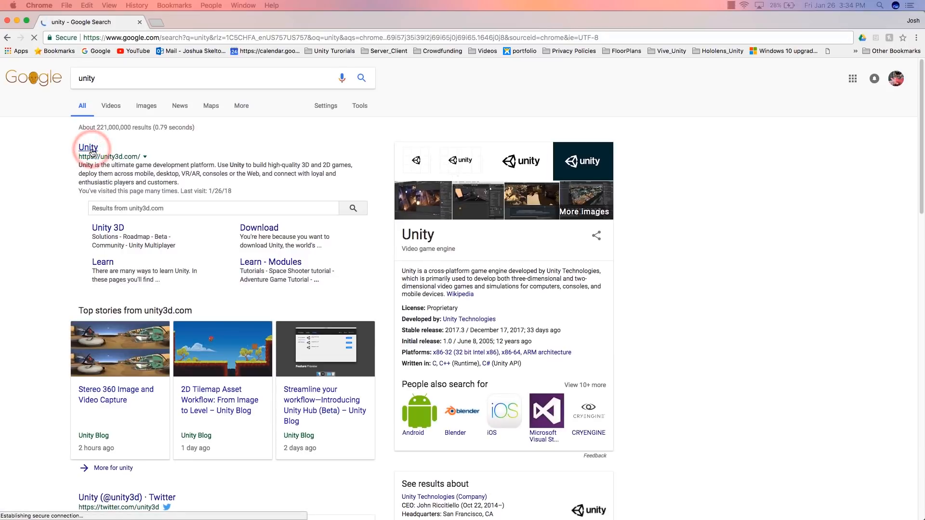
Step: Load the unity3d.com home page announcing Unity 2017.3
left_click(89, 148)
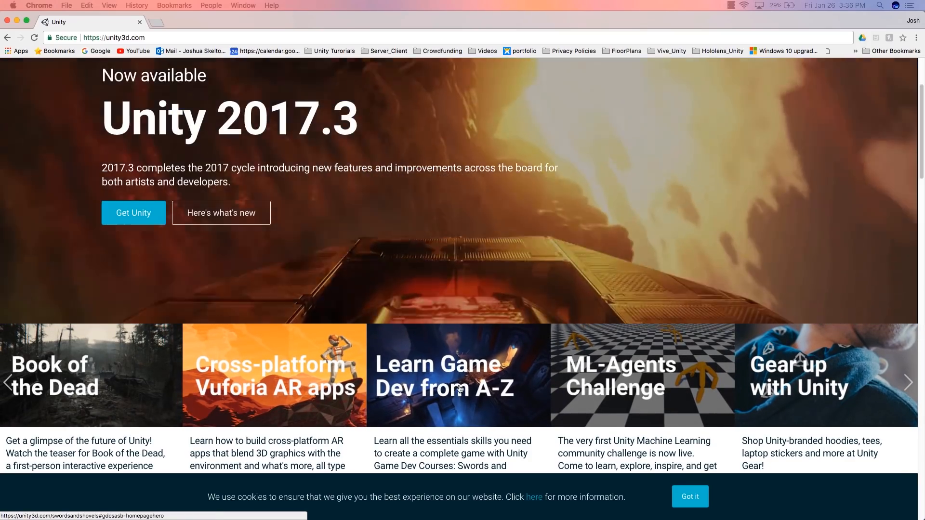
scroll("down", 3)
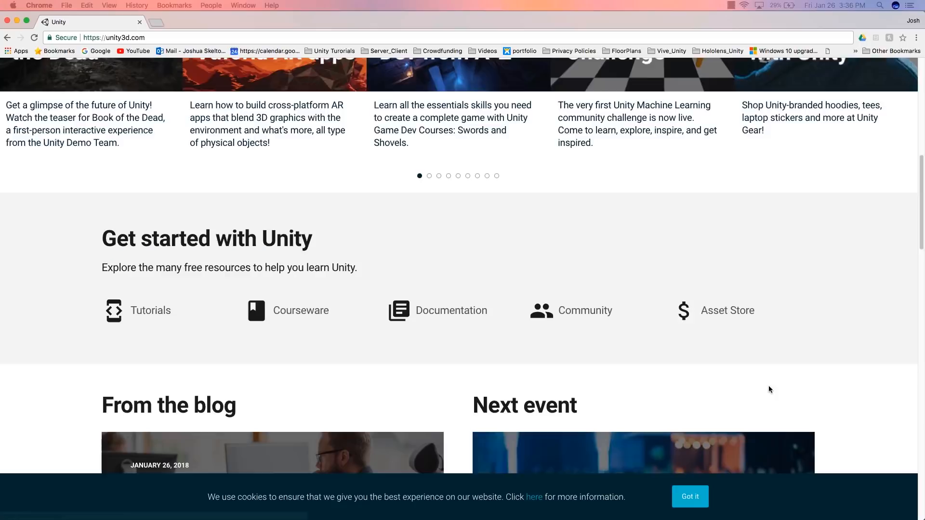
scroll("down", 3)
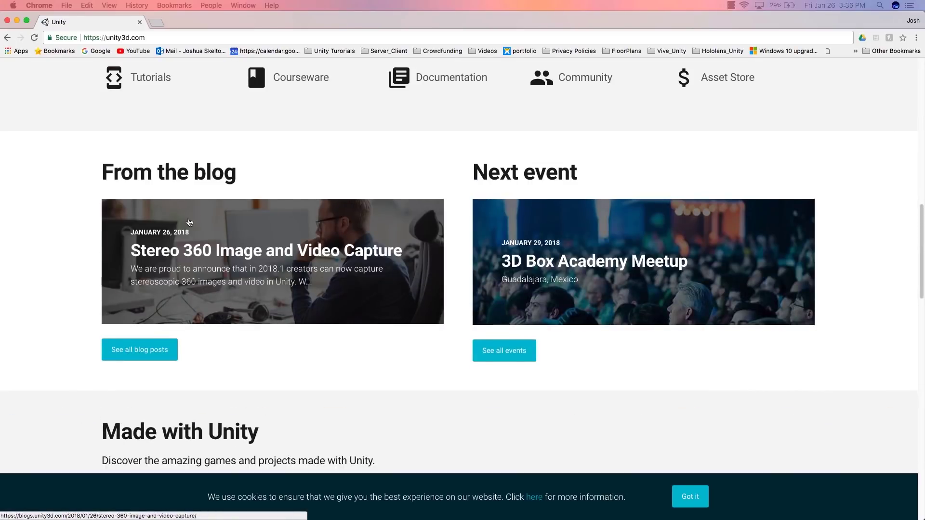
mouse_move(237, 205)
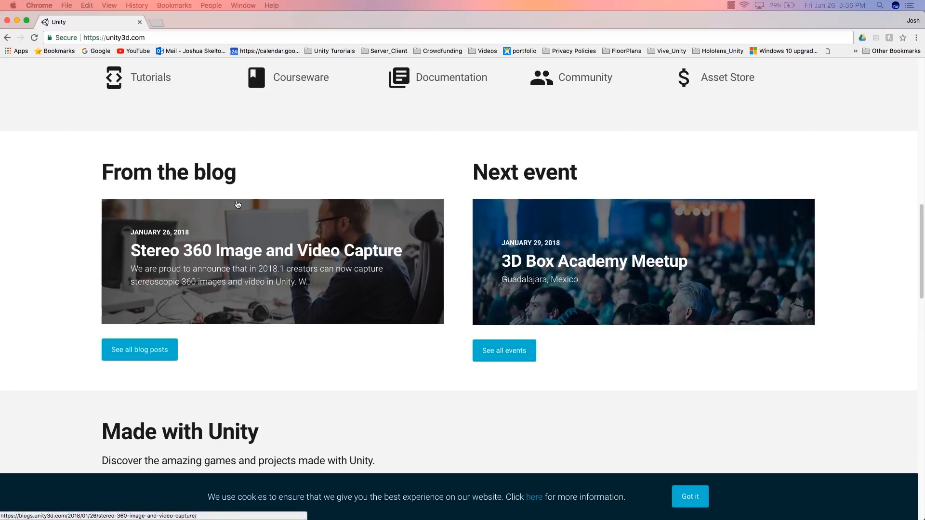
mouse_move(304, 237)
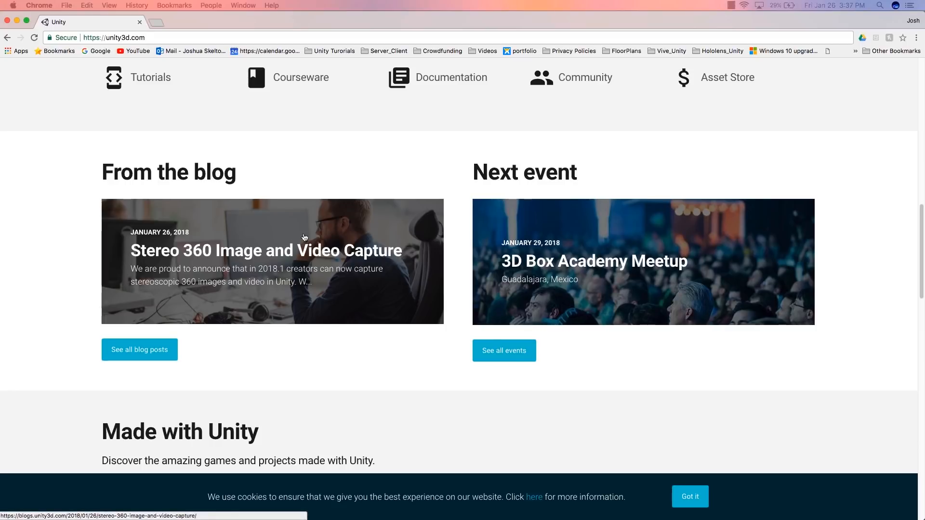
mouse_move(383, 302)
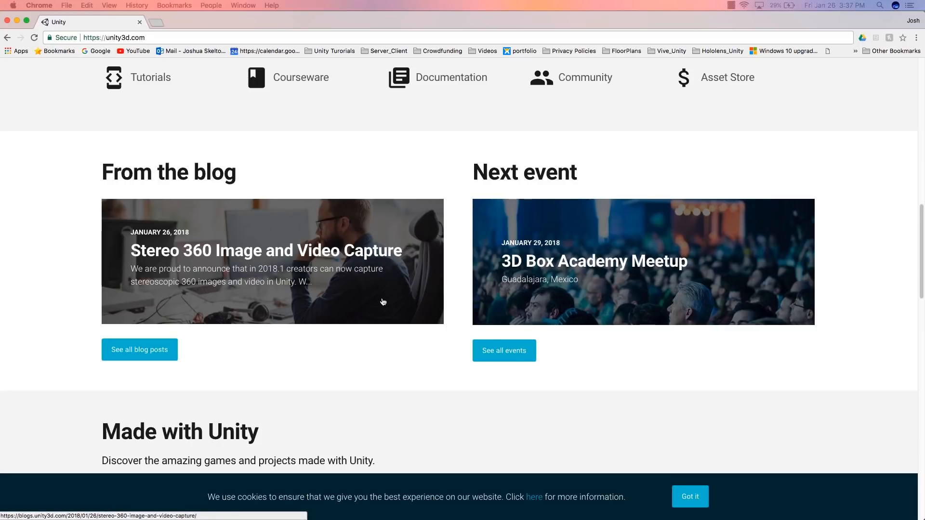
scroll("down", 3)
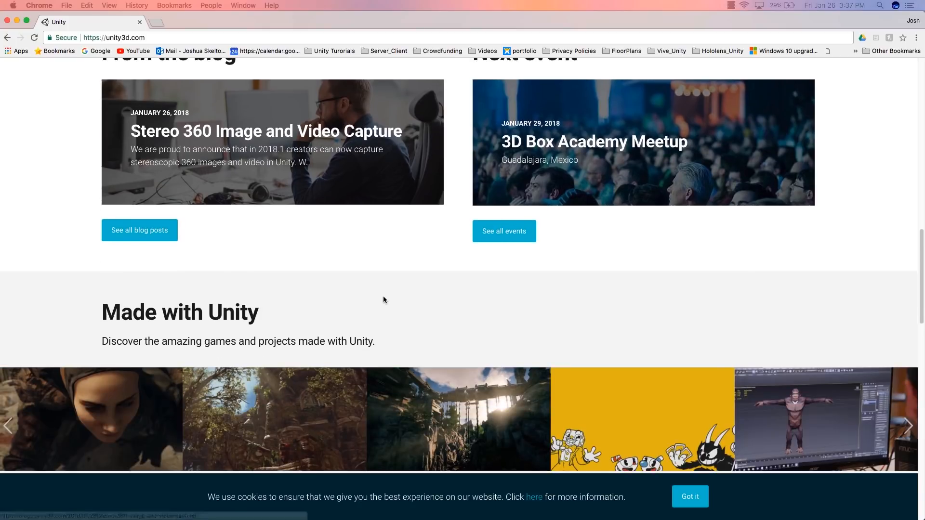
scroll("down", 3)
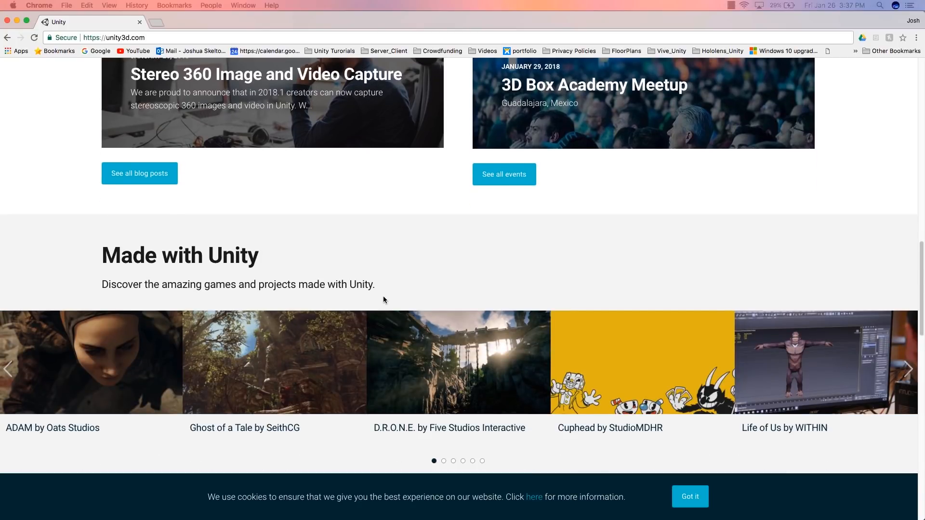
scroll("down", 3)
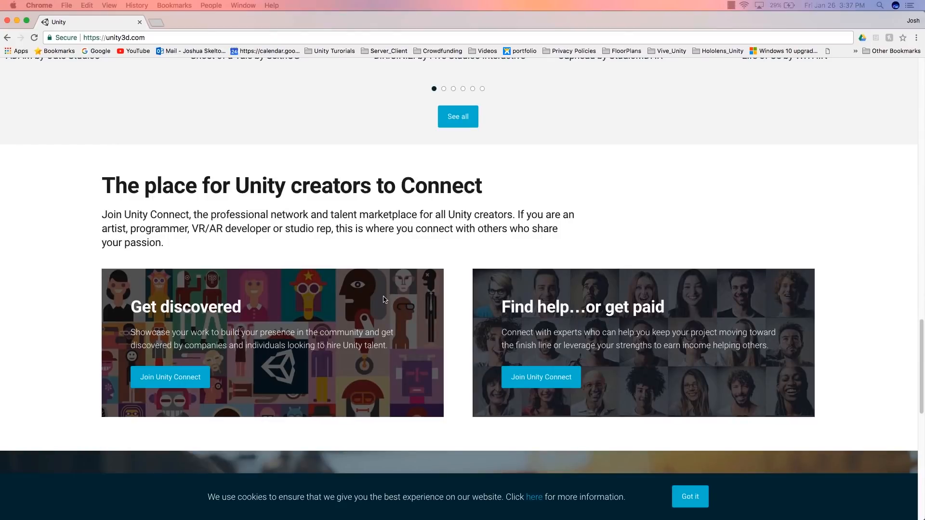
scroll("down", 3)
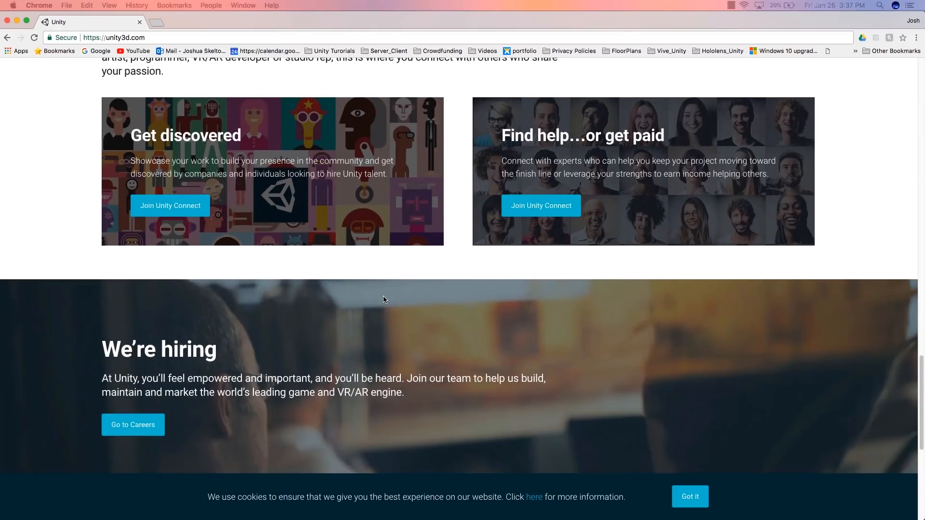
scroll("down", 3)
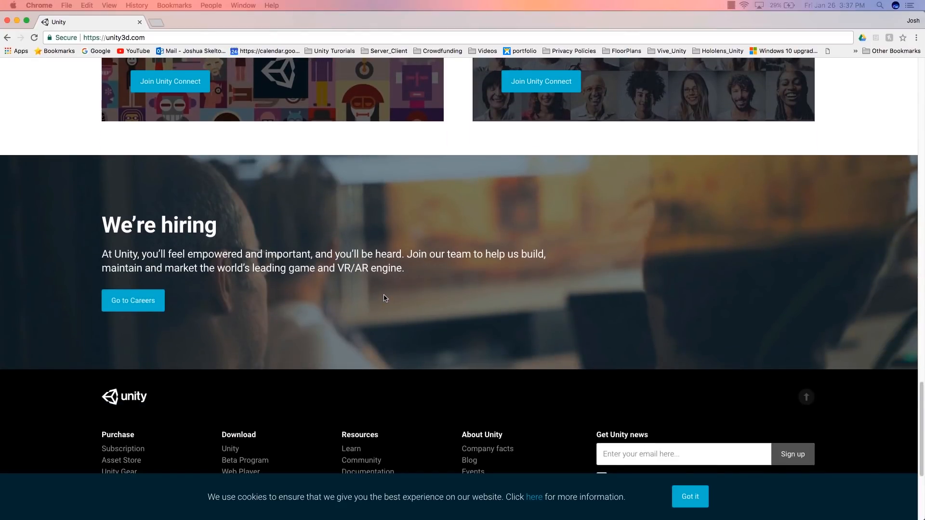
scroll("down", 3)
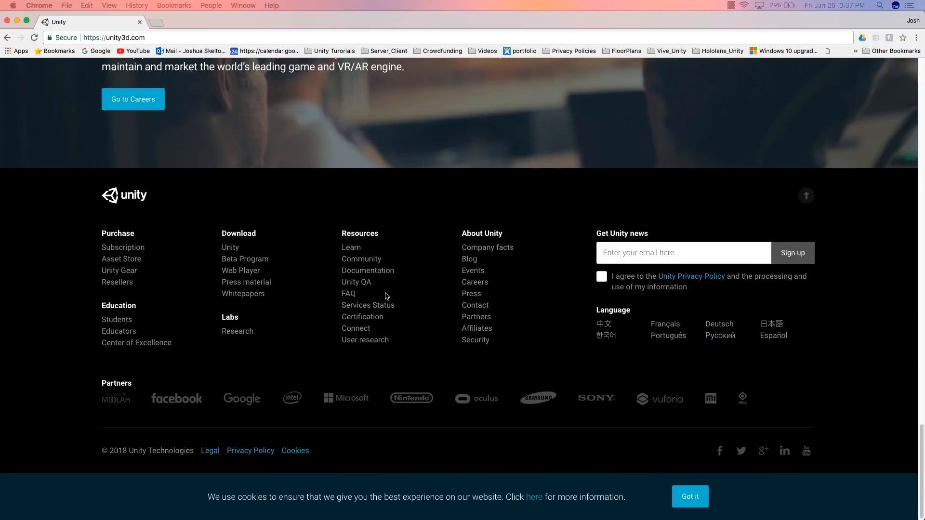
scroll("up", 3)
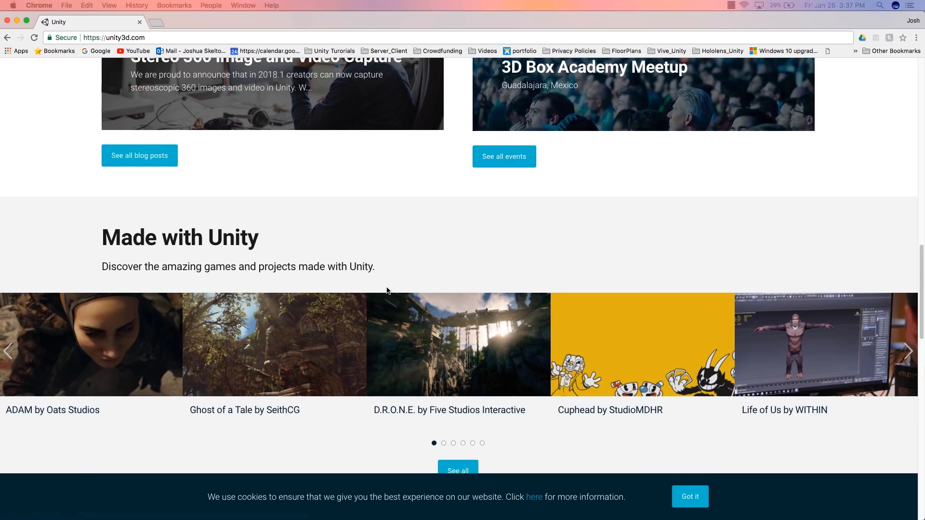
scroll("up", 3)
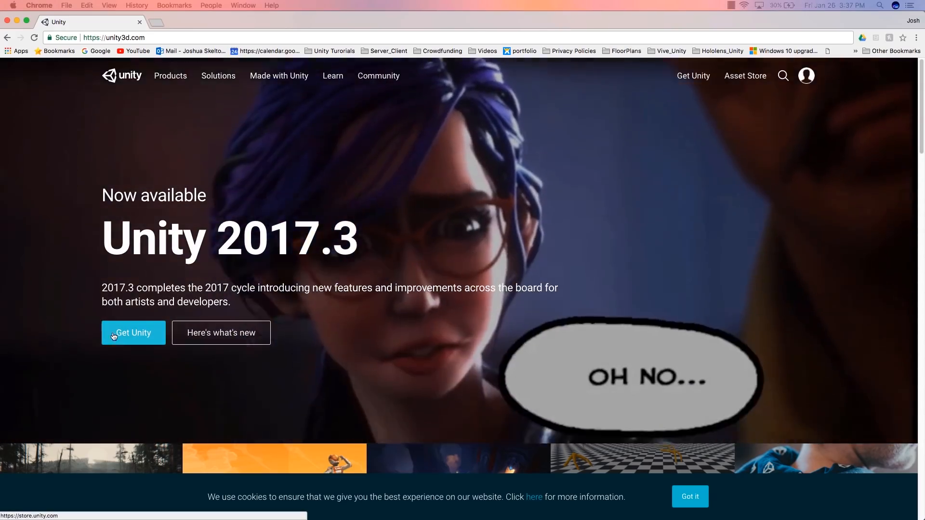
Step: Reach the Unity Store 'Choose a plan' page listing Personal, Plus and Pro
left_click(137, 338)
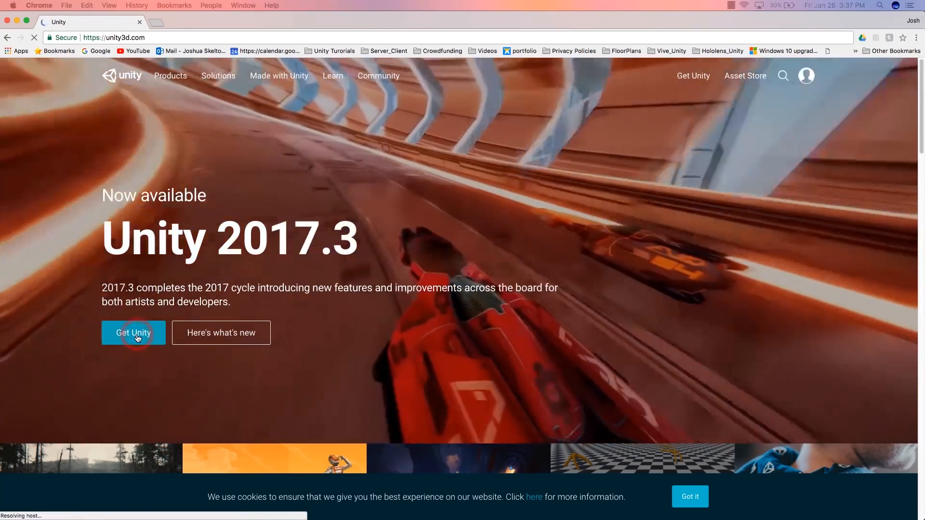
left_click(133, 332)
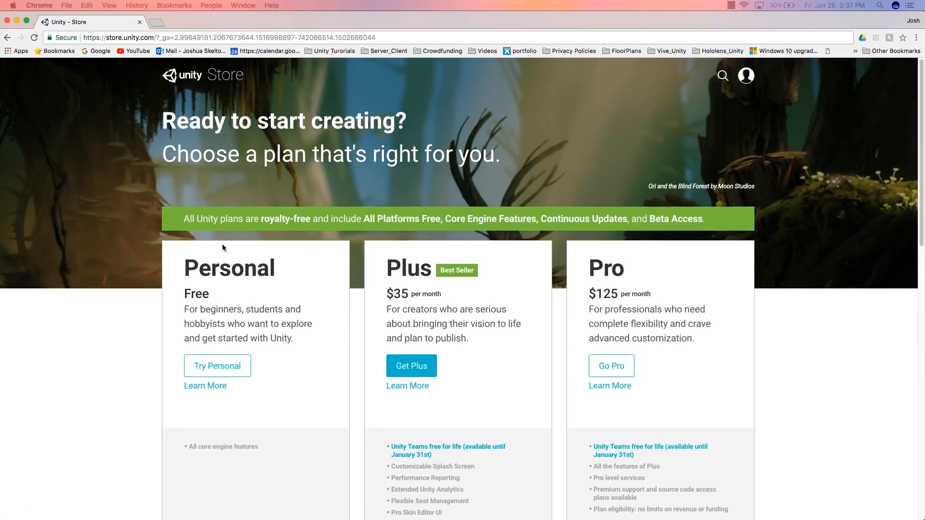
mouse_move(208, 275)
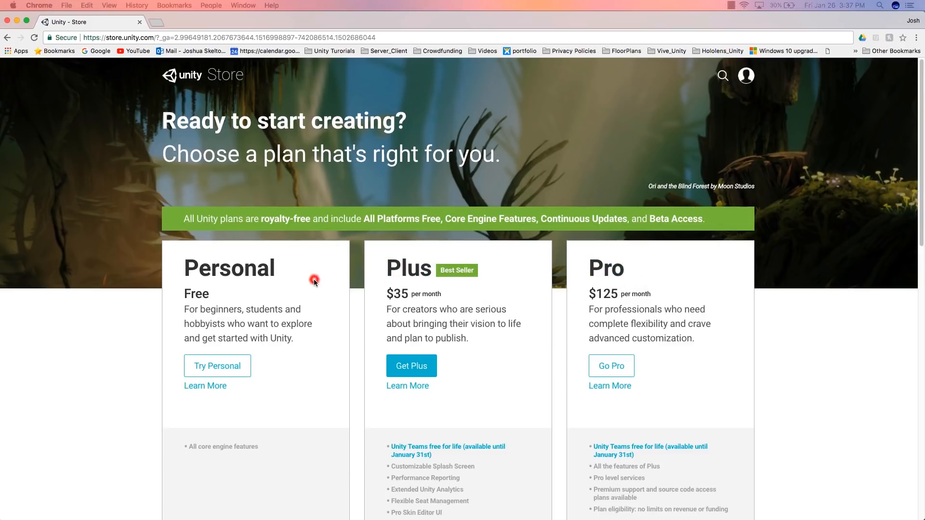
mouse_move(250, 279)
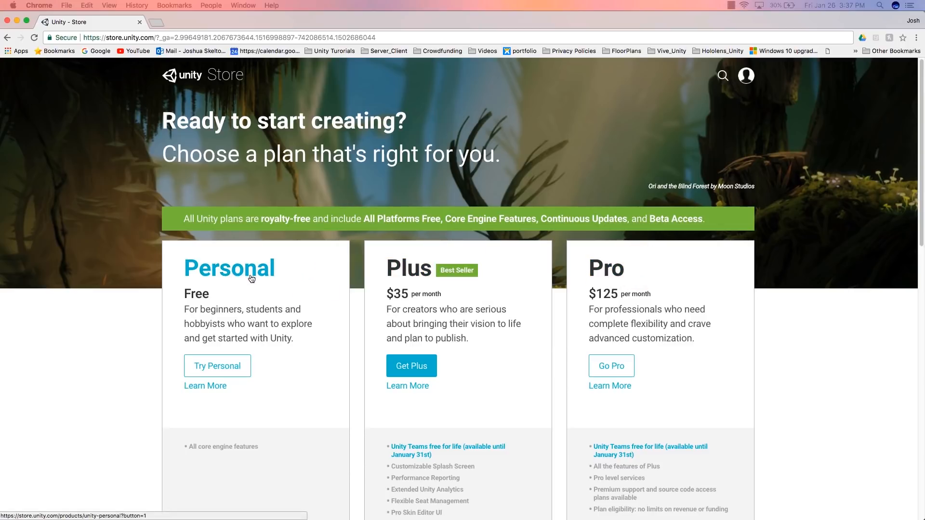
mouse_move(605, 274)
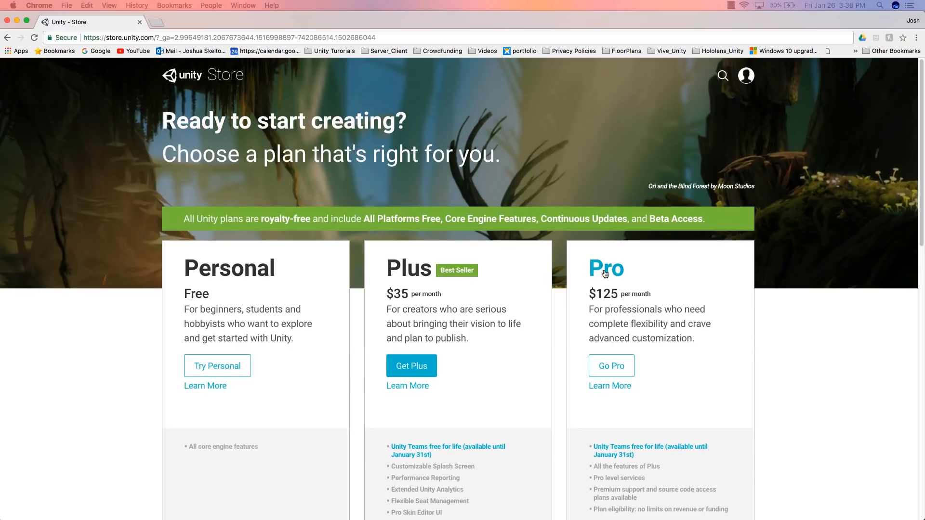
mouse_move(571, 329)
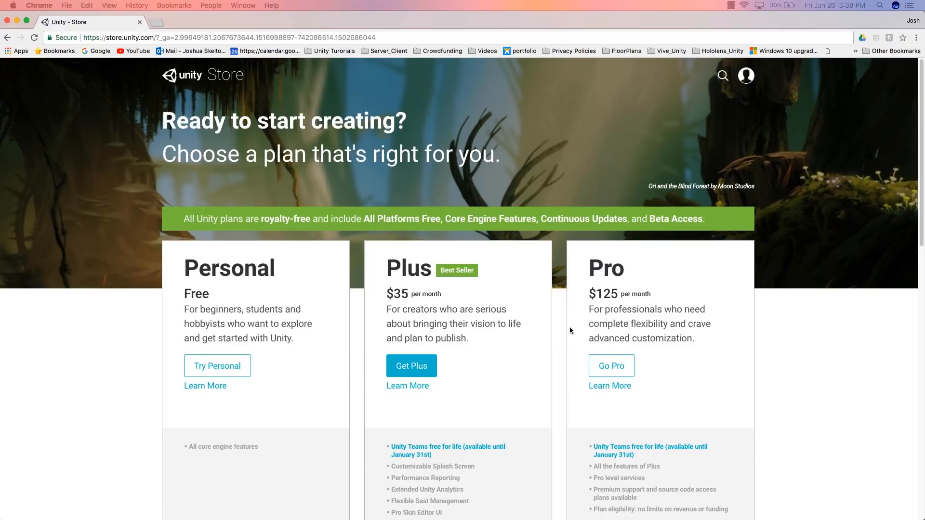
scroll("down", 3)
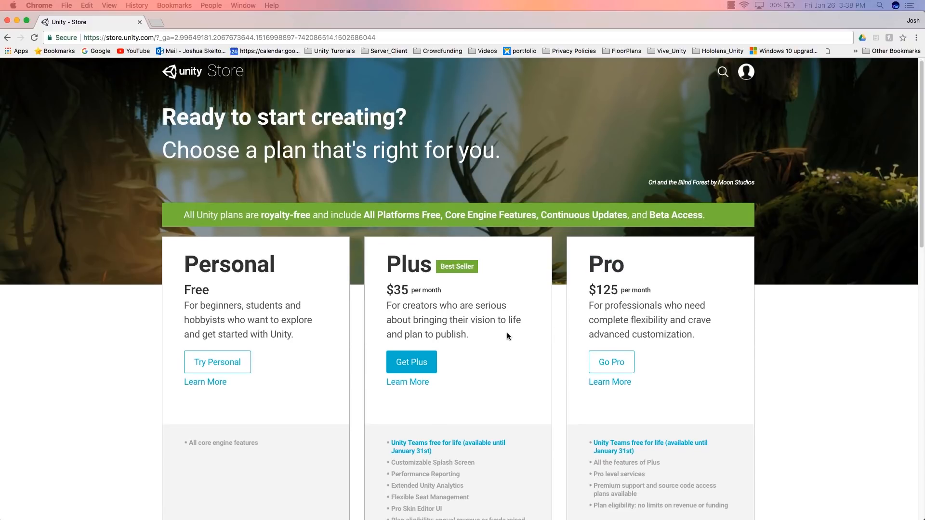
scroll("down", 3)
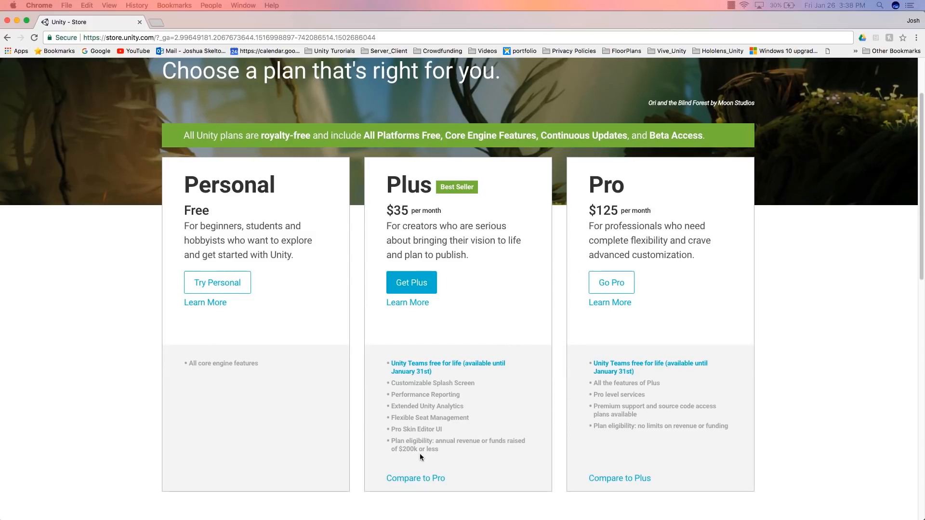
mouse_move(441, 453)
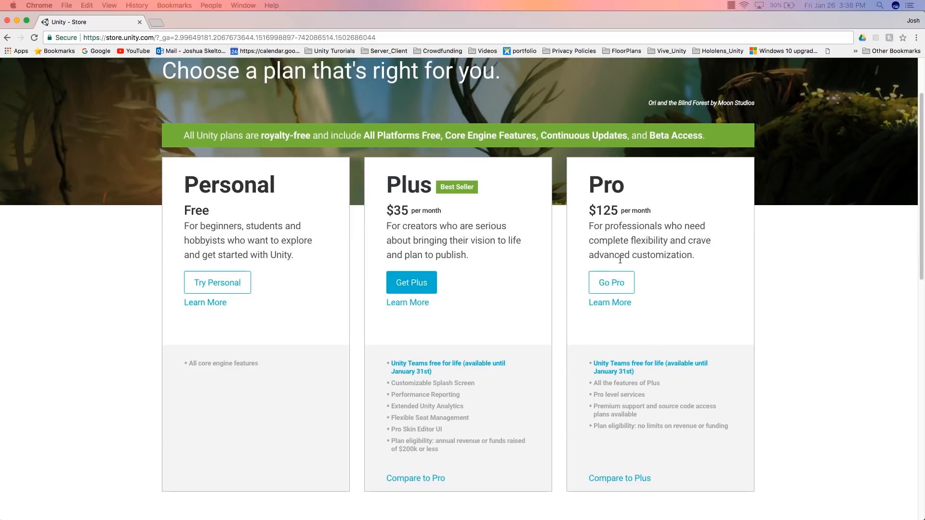
mouse_move(551, 323)
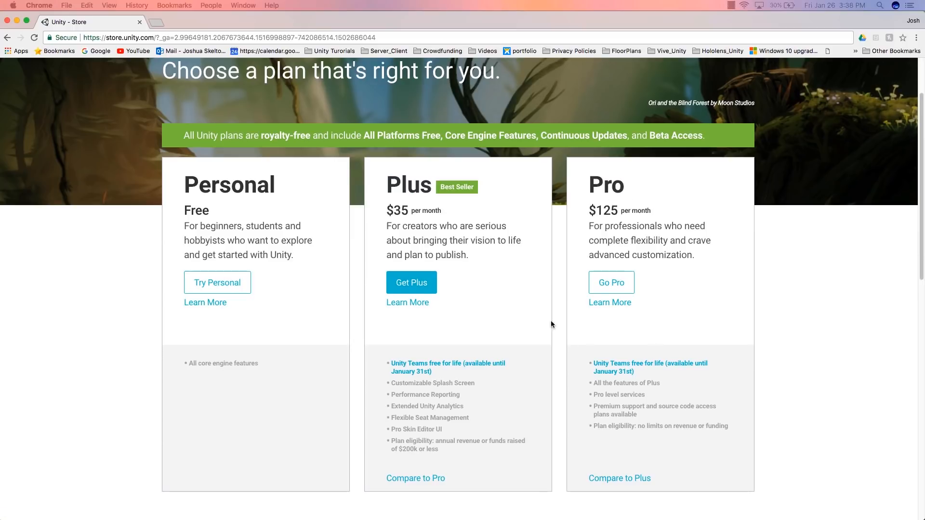
mouse_move(509, 382)
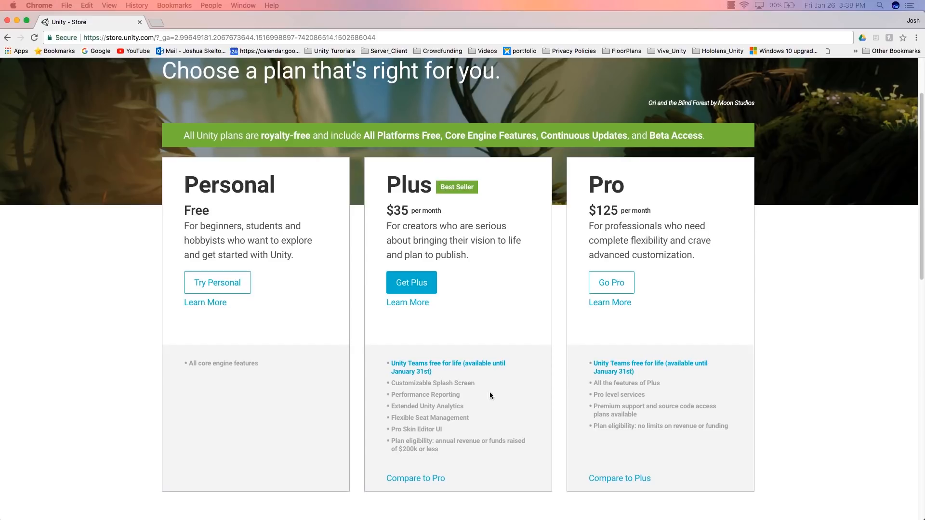
mouse_move(560, 362)
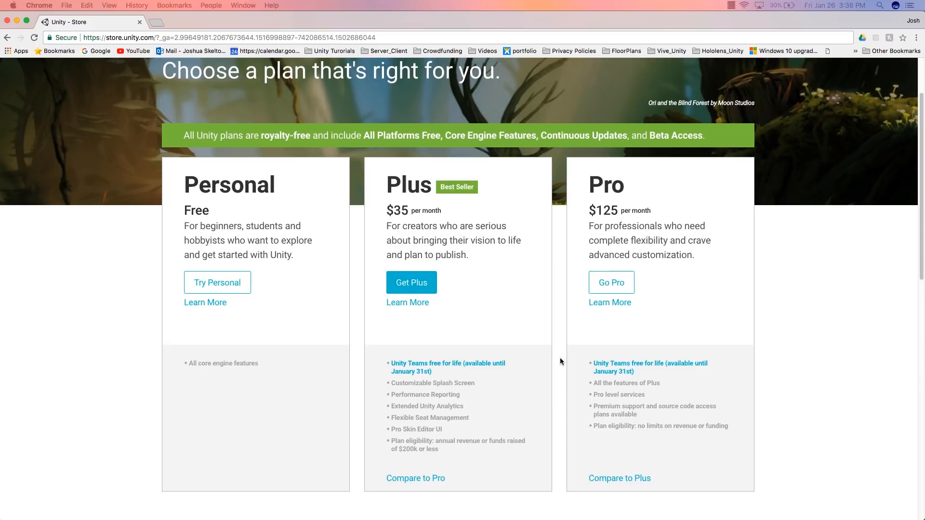
mouse_move(304, 296)
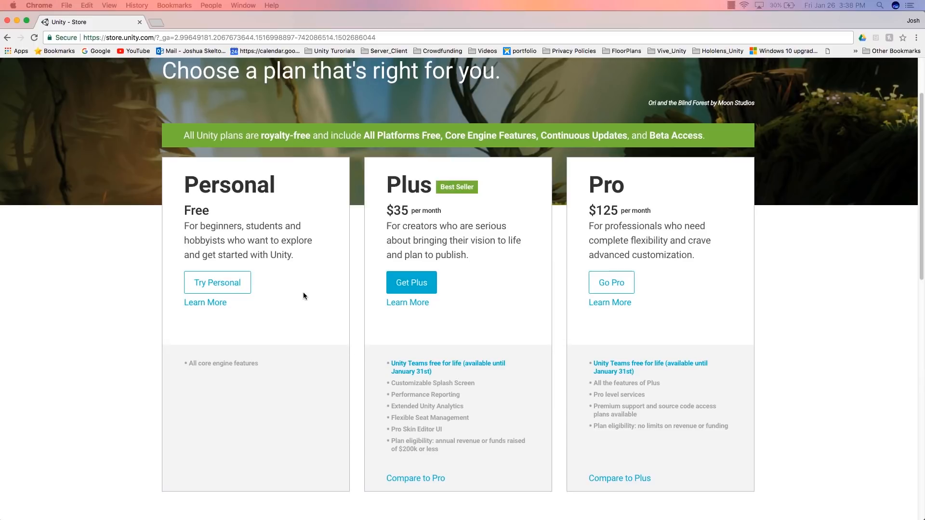
mouse_move(302, 296)
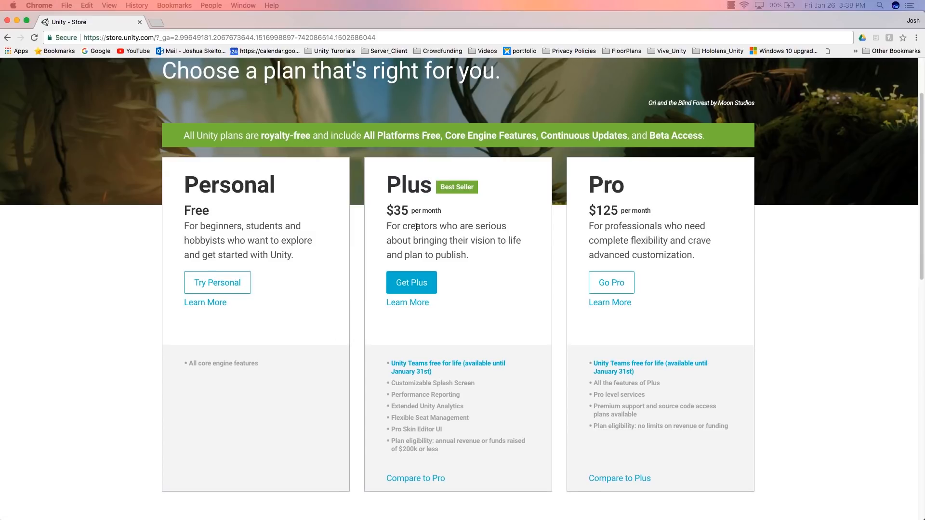
mouse_move(216, 291)
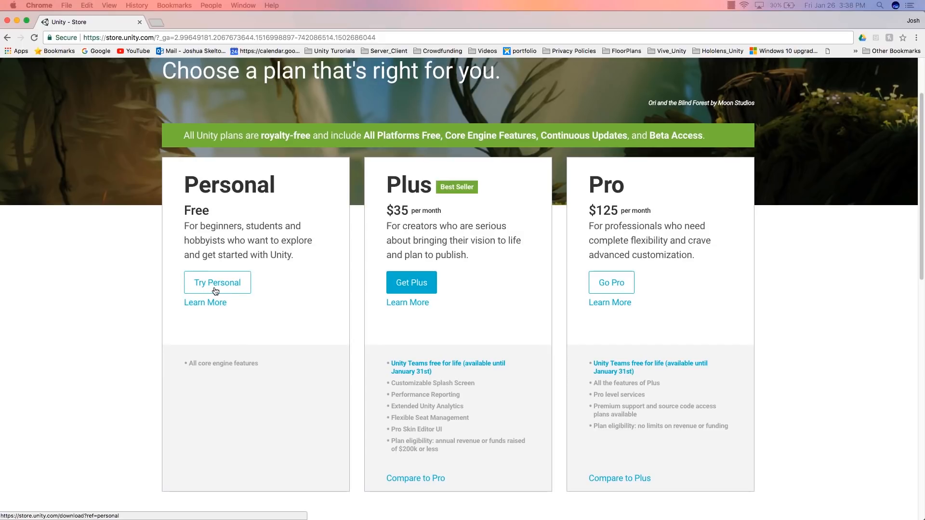
Step: Confirm Personal eligibility, download the Unity 2017.3 installer and keep the file
left_click(217, 282)
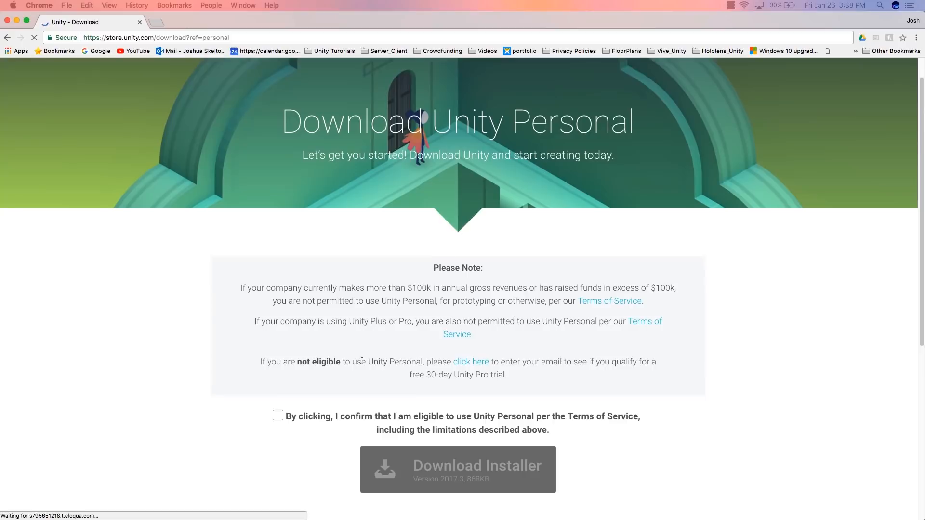
scroll("down", 3)
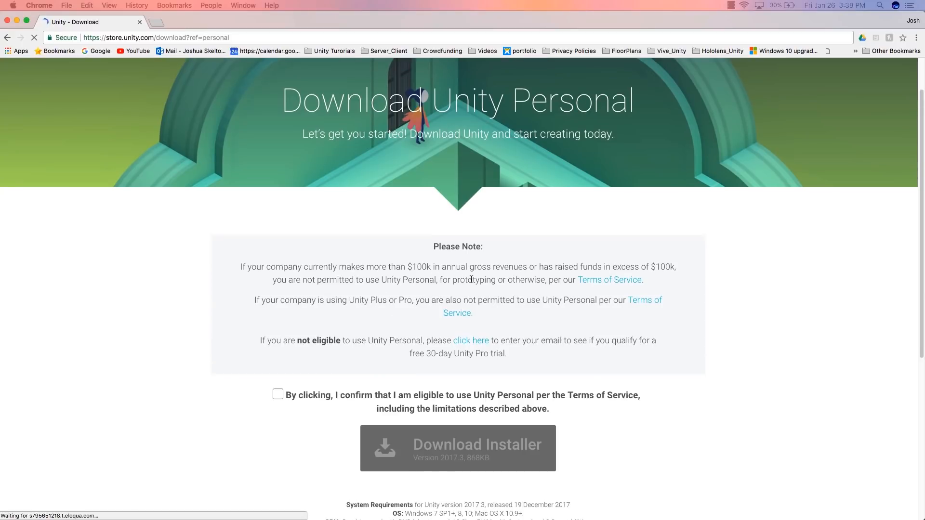
mouse_move(445, 303)
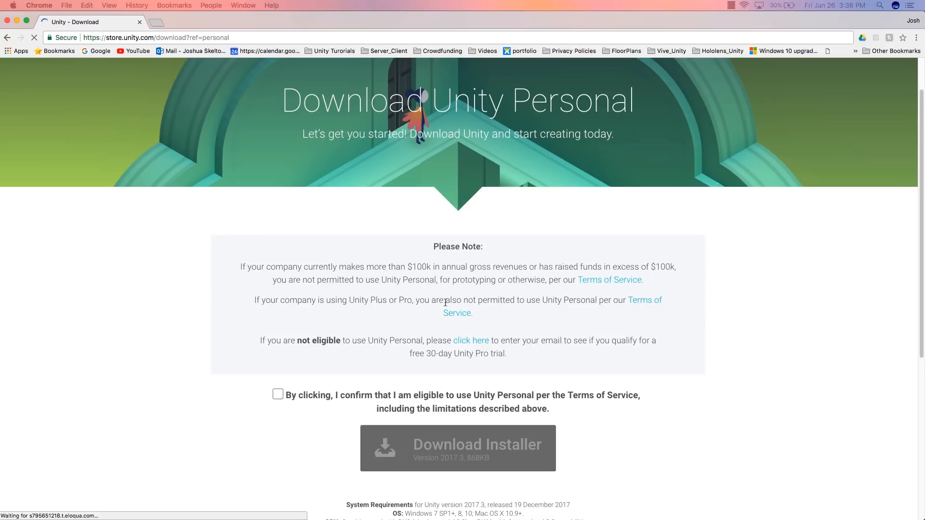
mouse_move(422, 317)
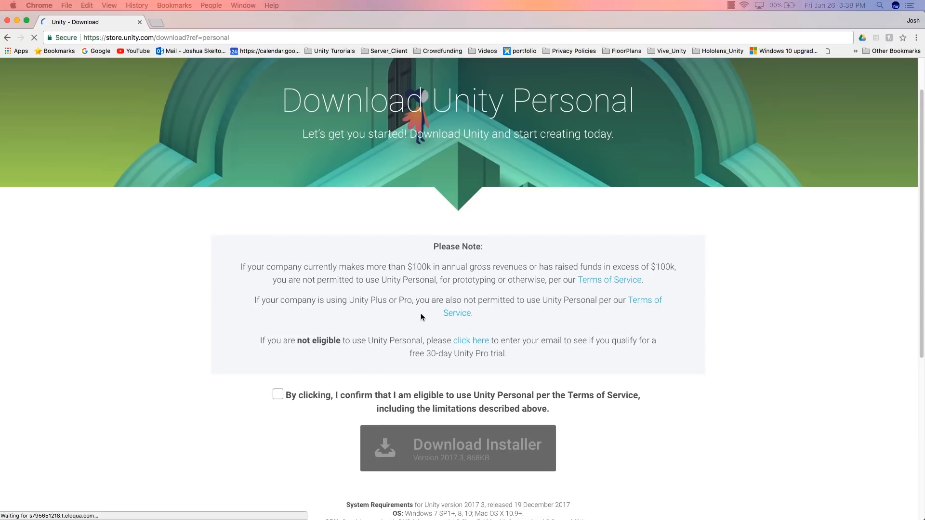
left_click(278, 393)
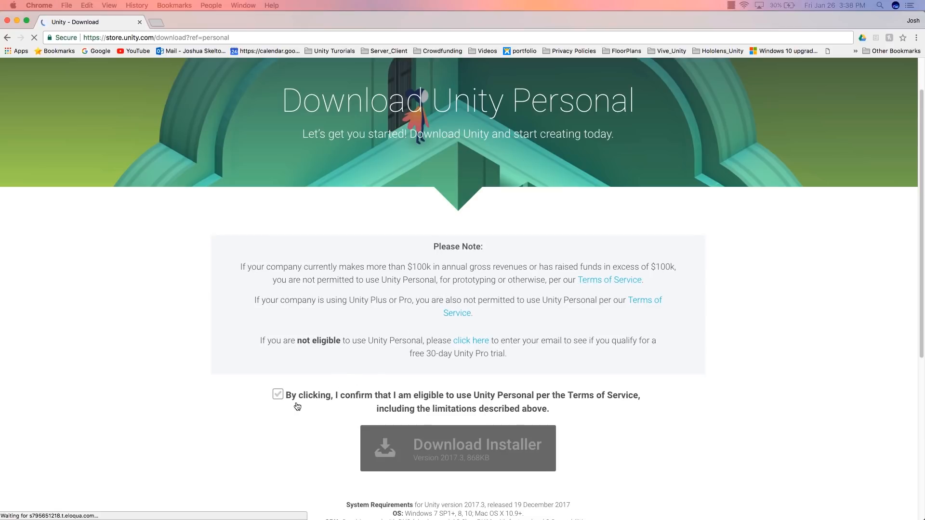
left_click(277, 394)
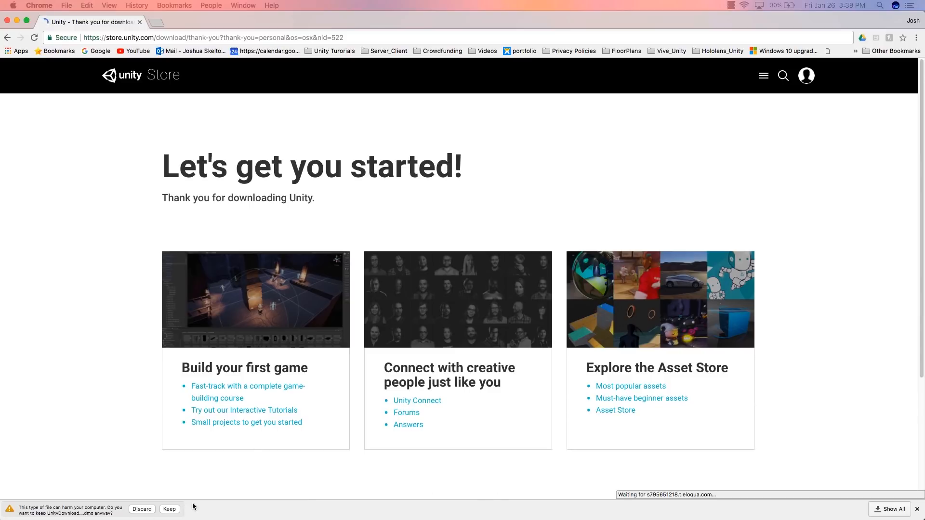
left_click(170, 508)
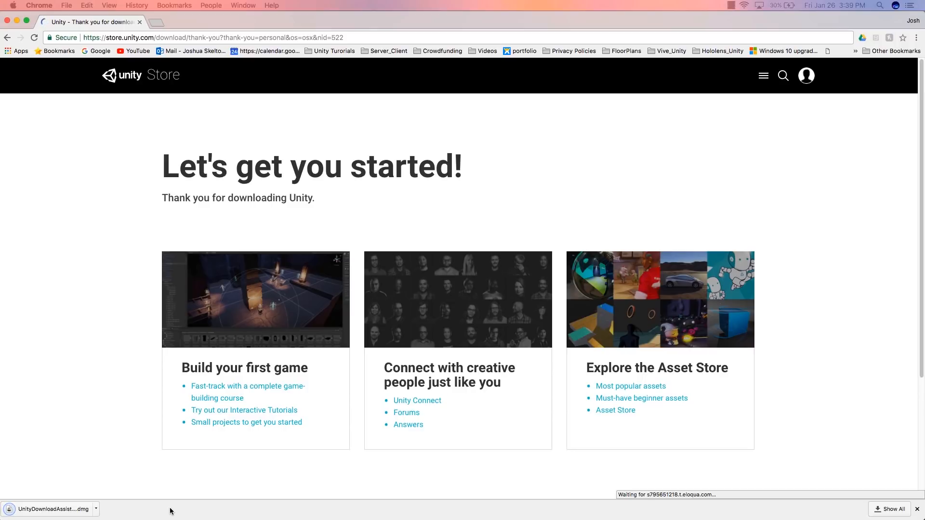
mouse_move(56, 512)
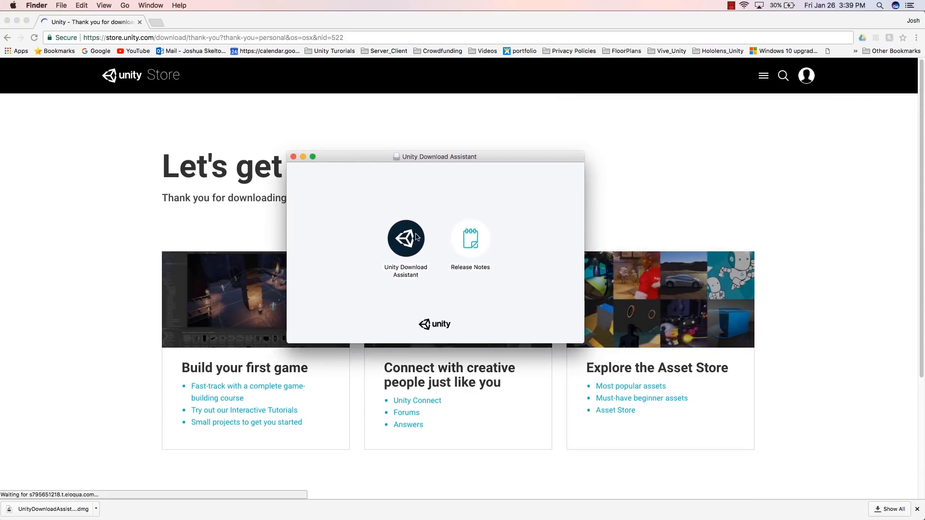
mouse_move(405, 252)
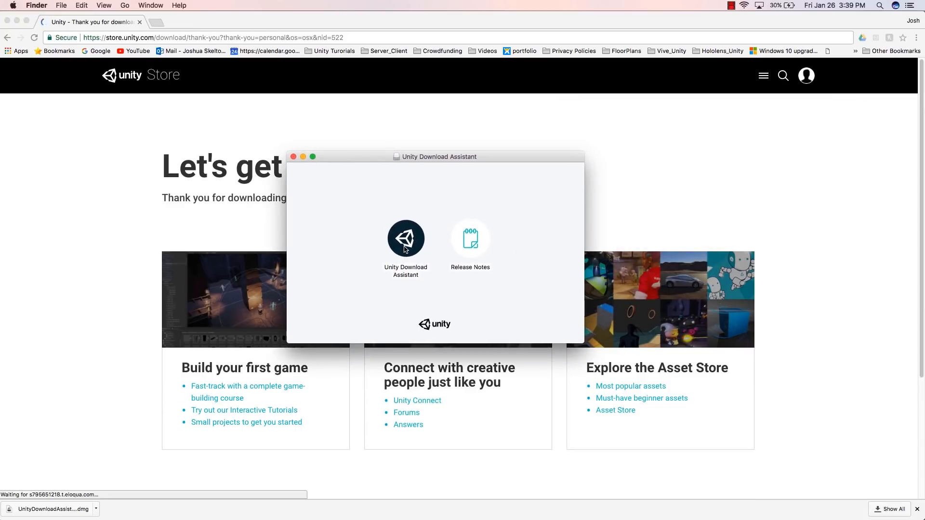
Step: Launch Unity Download Assistant from the disk image and continue past the intro and Terms of Service
double_click(406, 237)
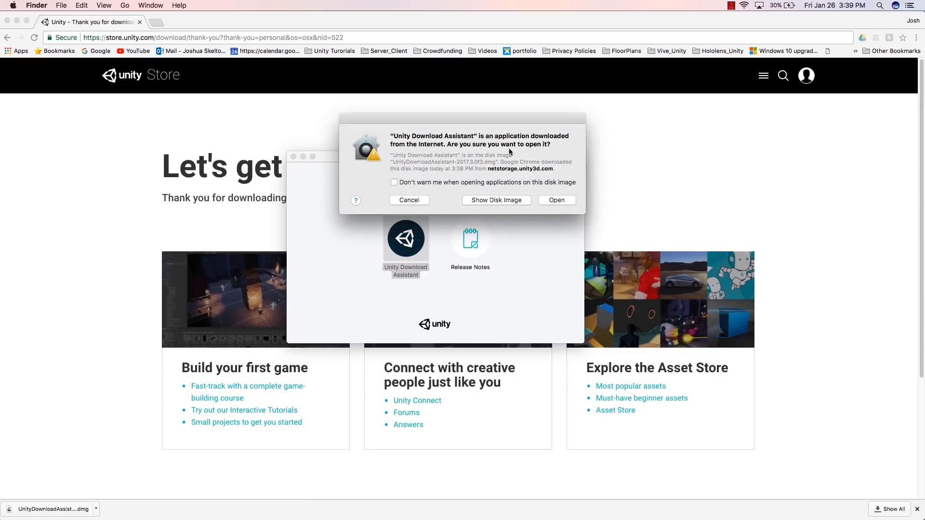
left_click(557, 201)
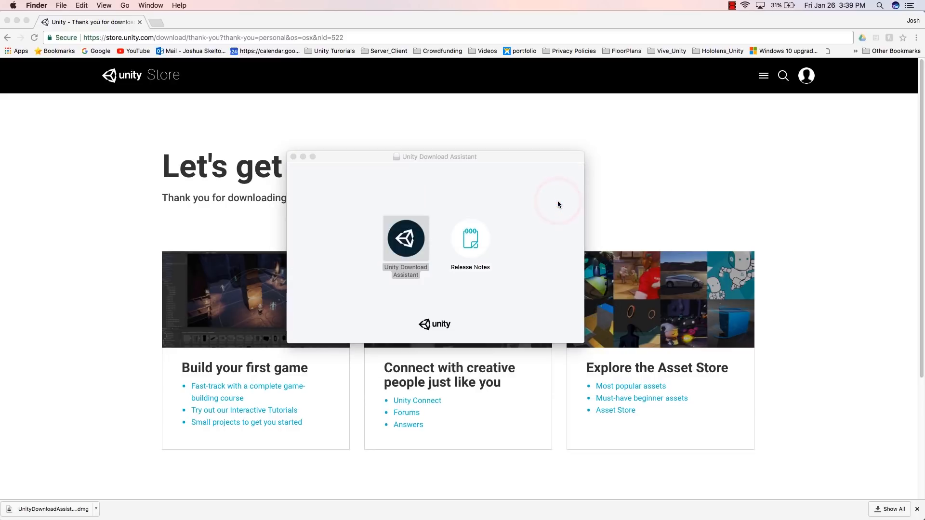
double_click(405, 239)
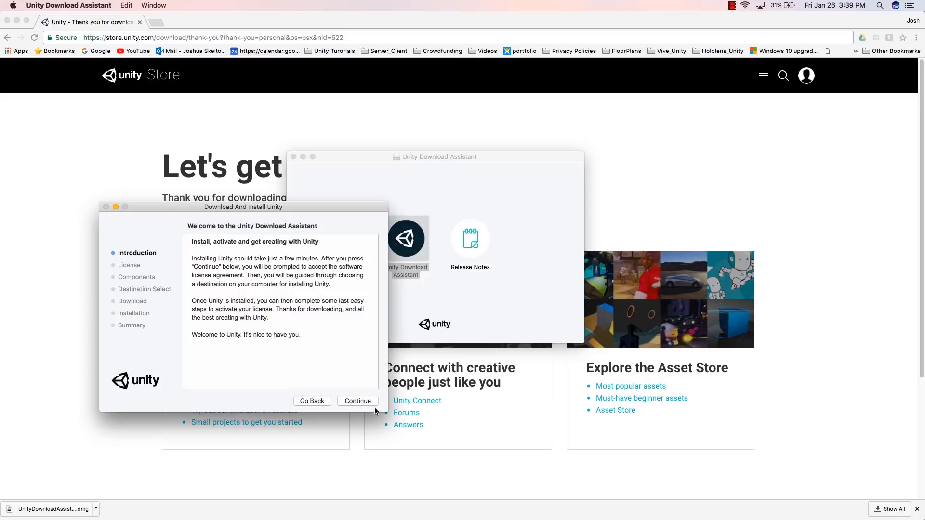
left_click(357, 401)
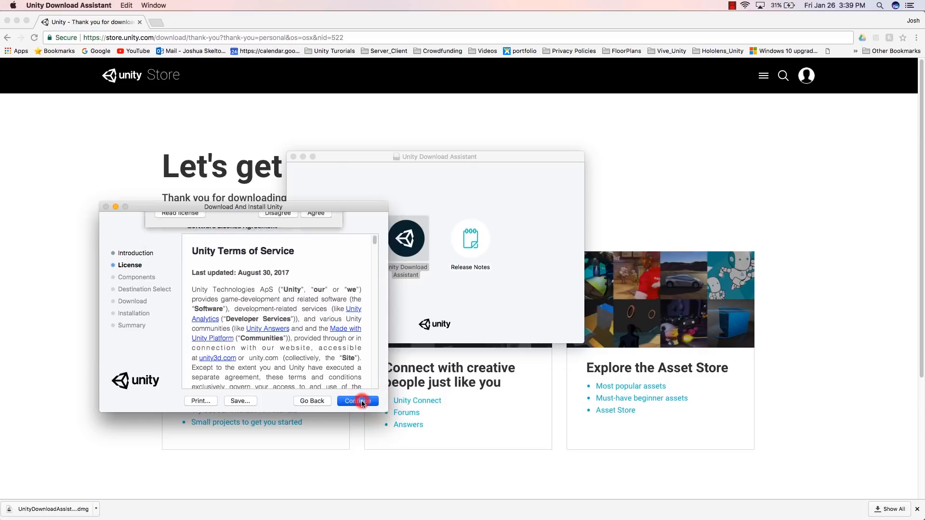
left_click(358, 400)
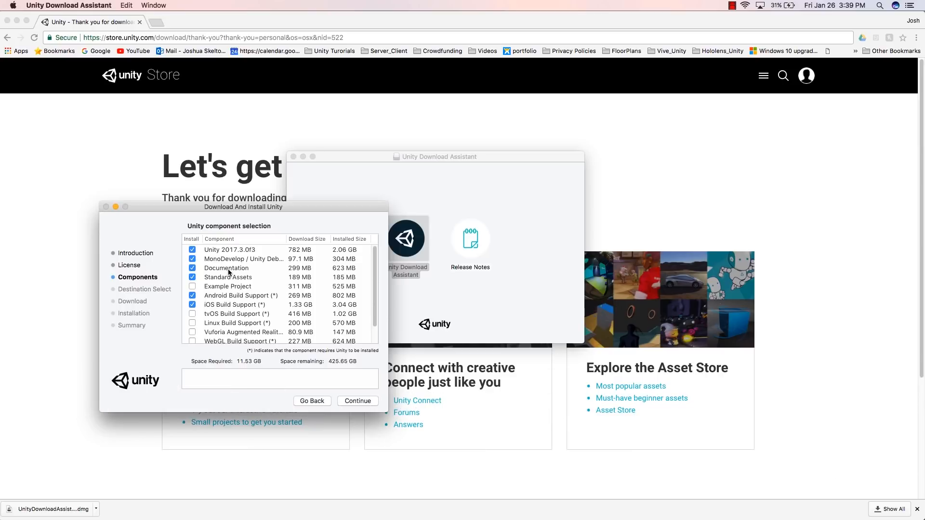
mouse_move(230, 282)
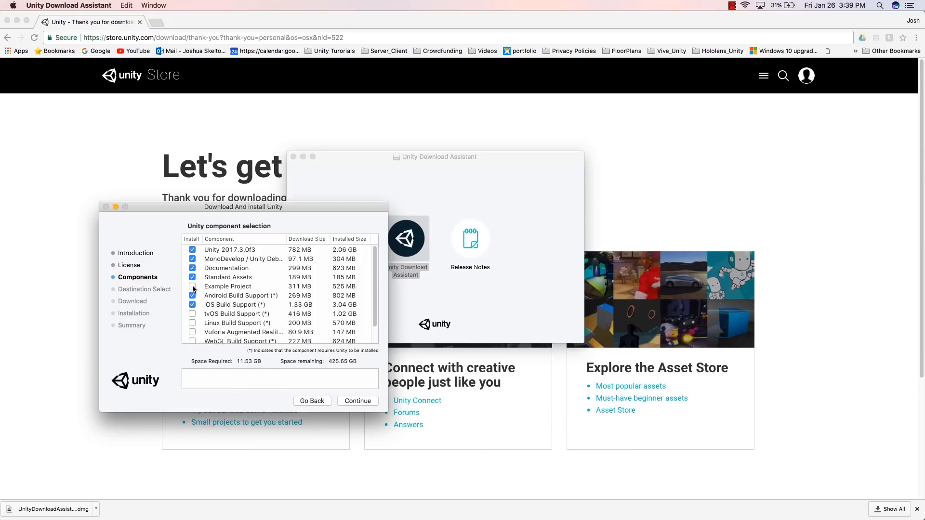
Step: Include Example Project and Vuforia AR support, and exclude Windows Build Support
left_click(192, 287)
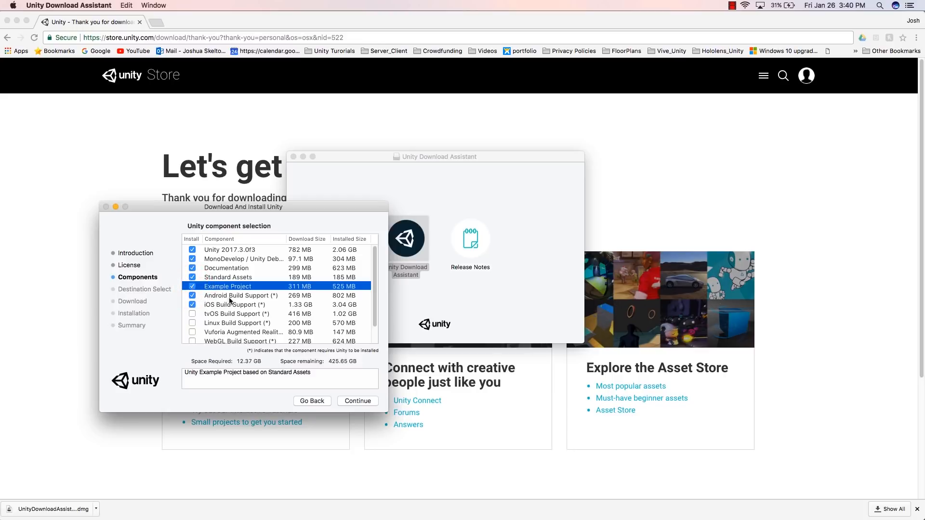
mouse_move(210, 302)
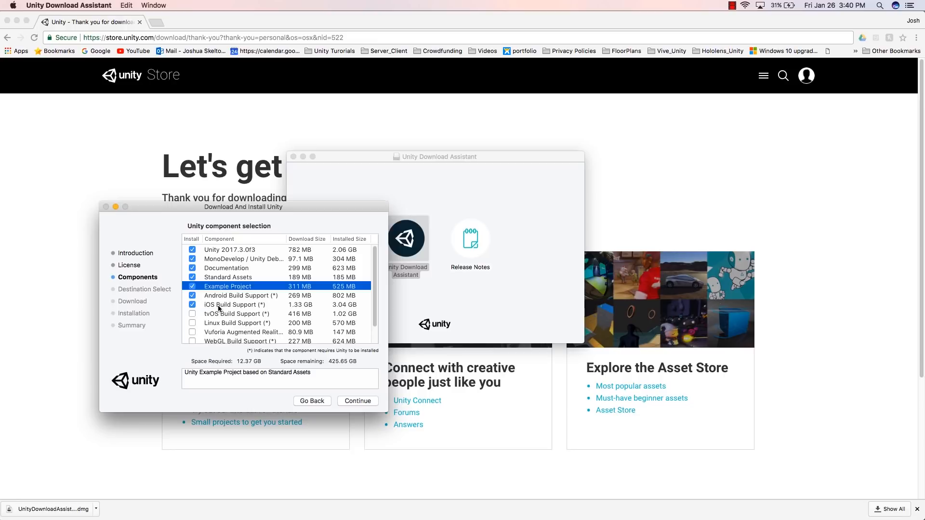
mouse_move(200, 306)
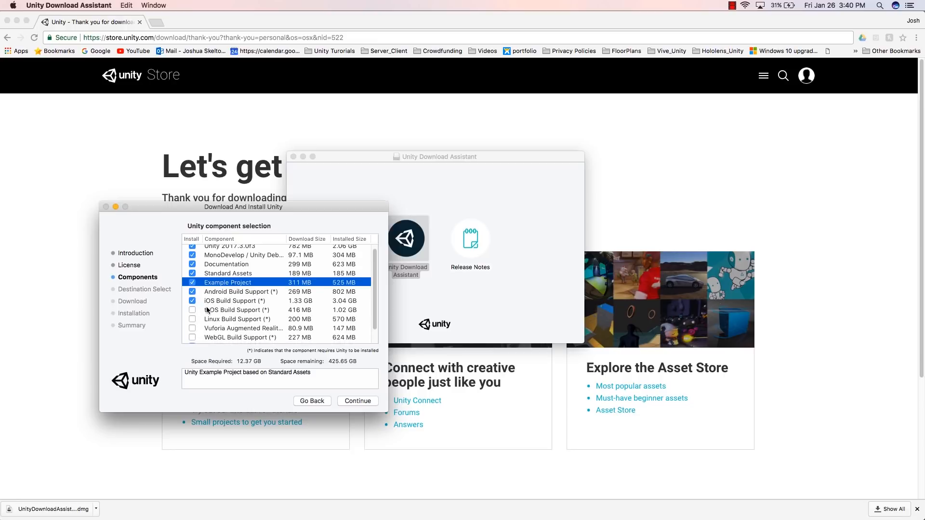
scroll("down", 3)
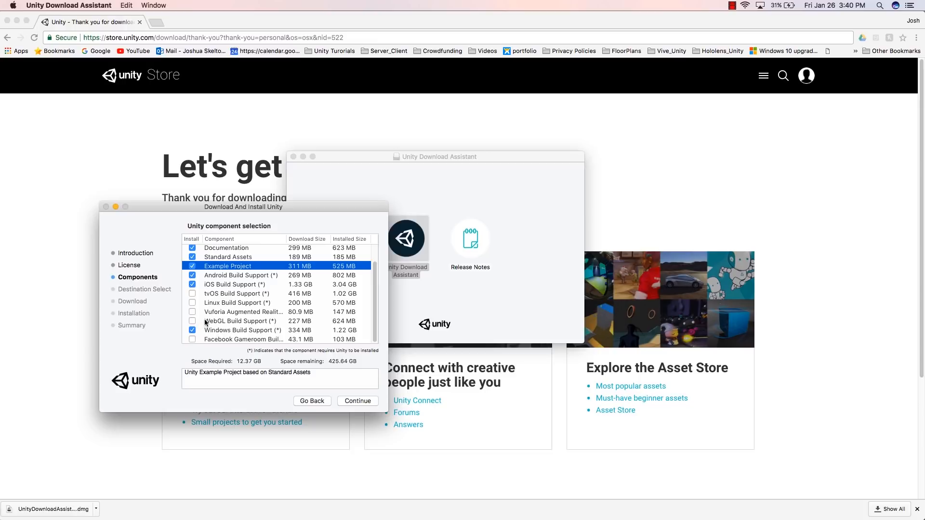
left_click(192, 312)
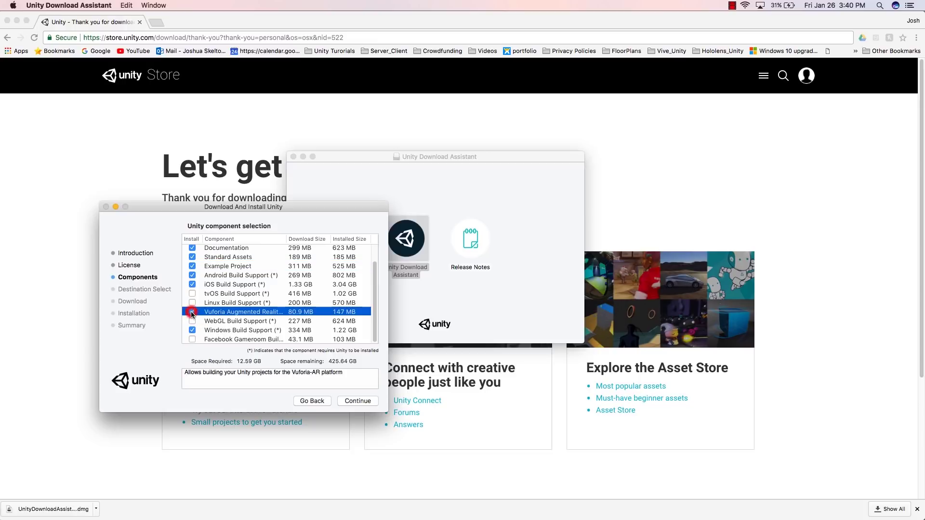
left_click(191, 312)
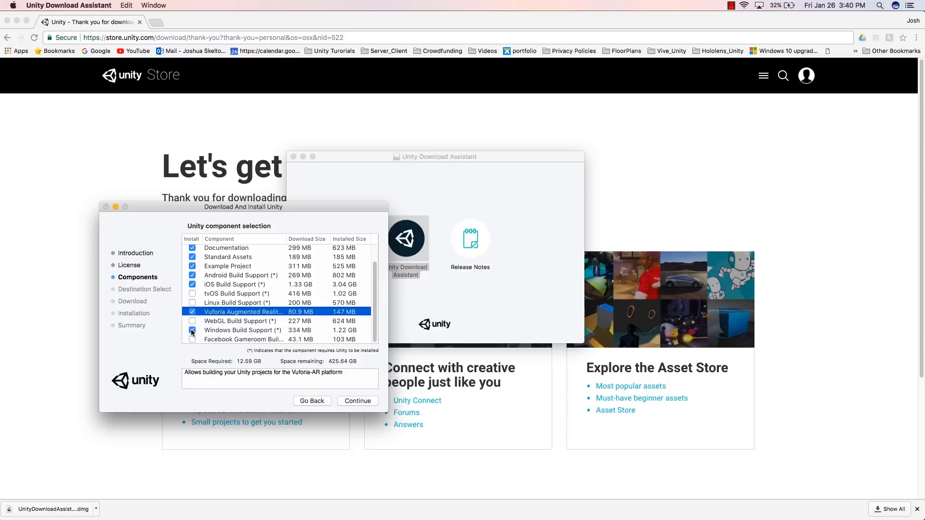
left_click(192, 329)
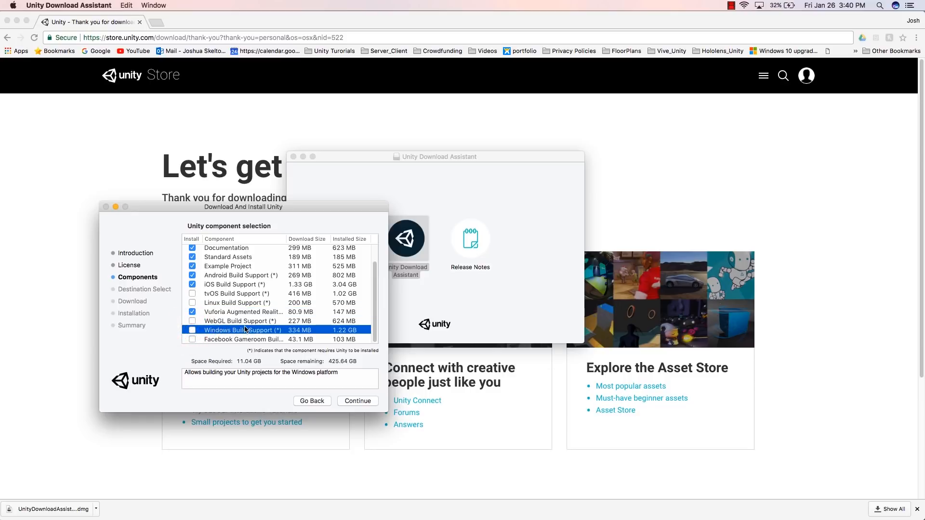
mouse_move(222, 298)
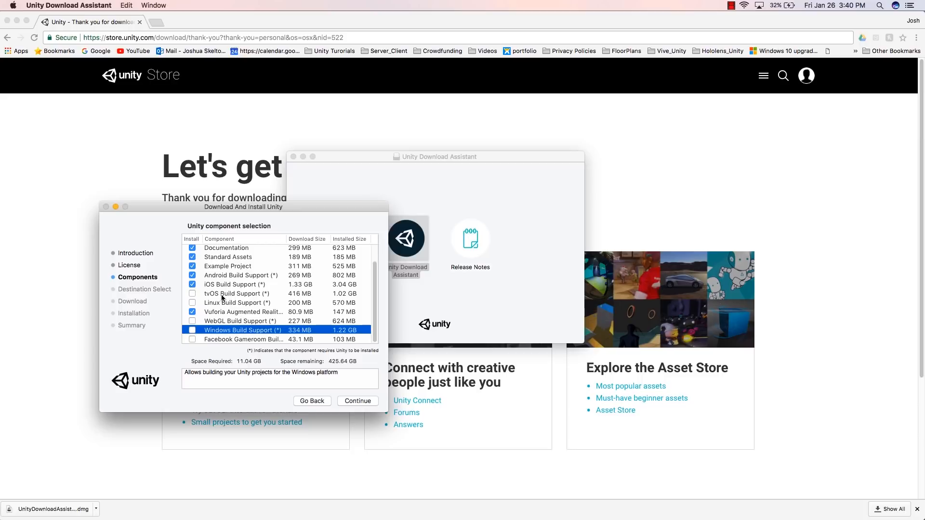
mouse_move(246, 317)
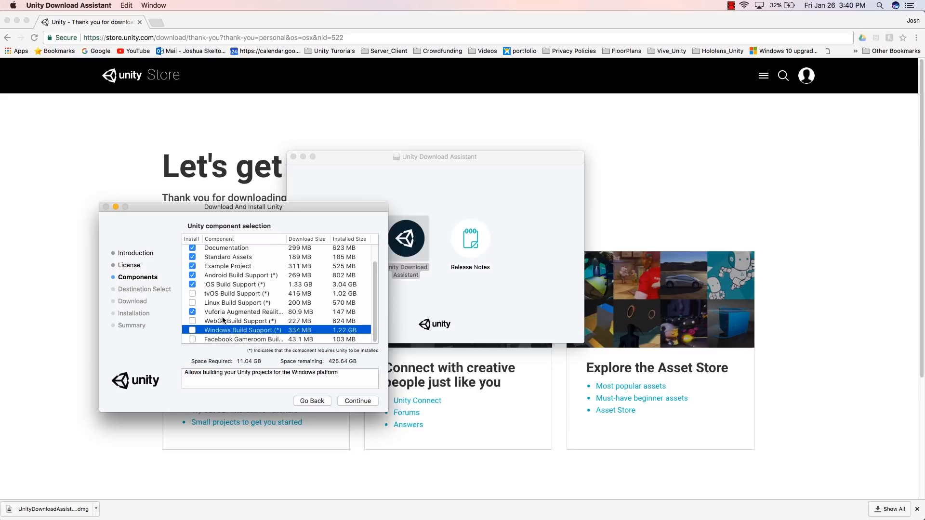
mouse_move(230, 315)
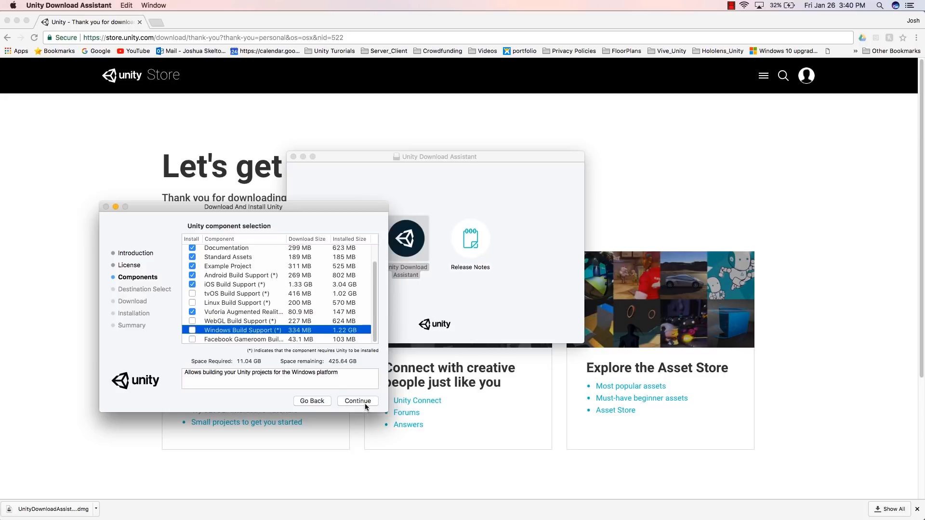
Step: Authorize the install with the administrator password and reach Destination Select
left_click(358, 400)
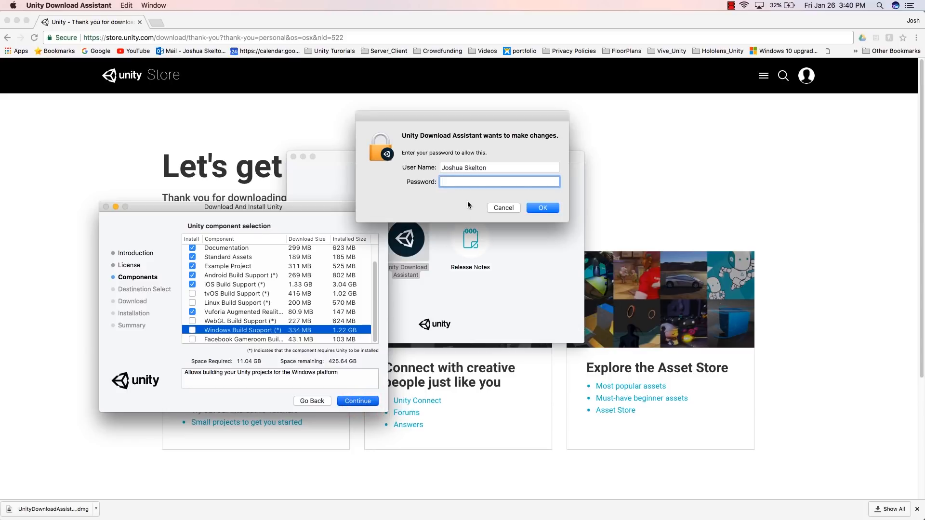
type("password")
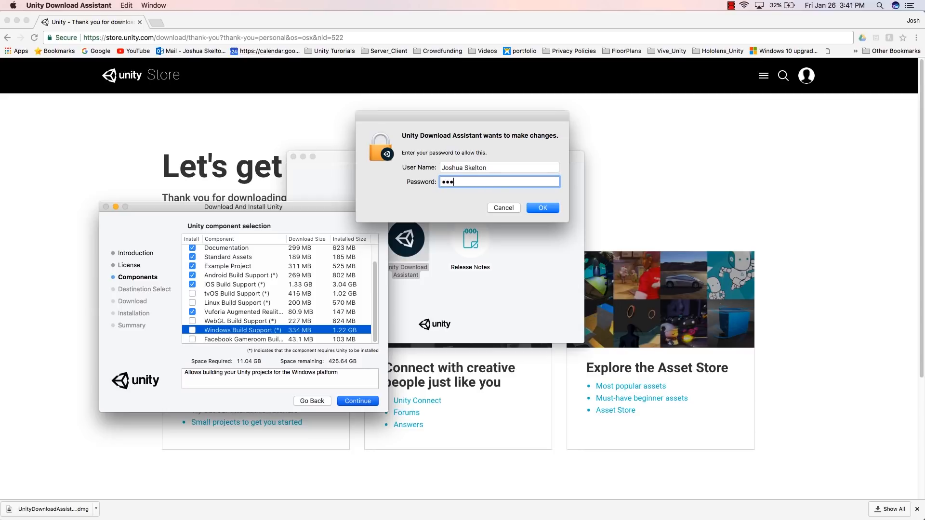
type("•••")
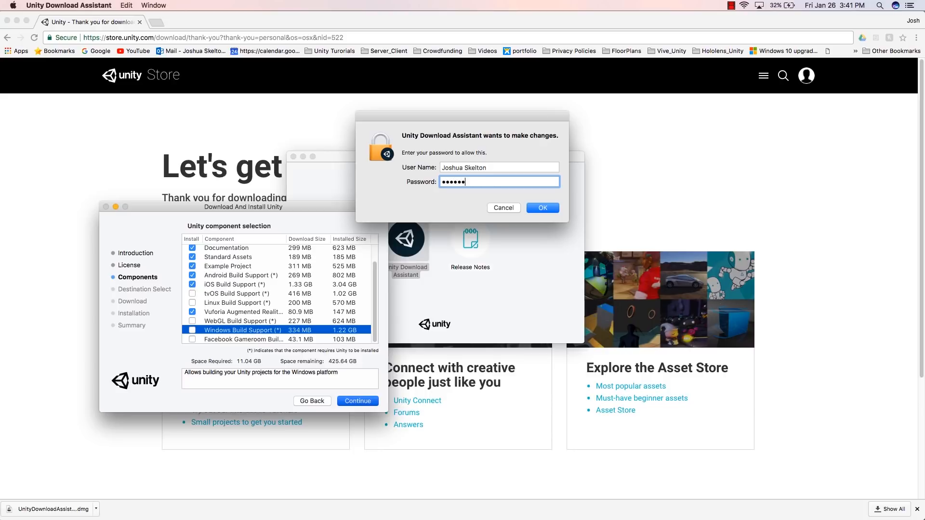
left_click(543, 208)
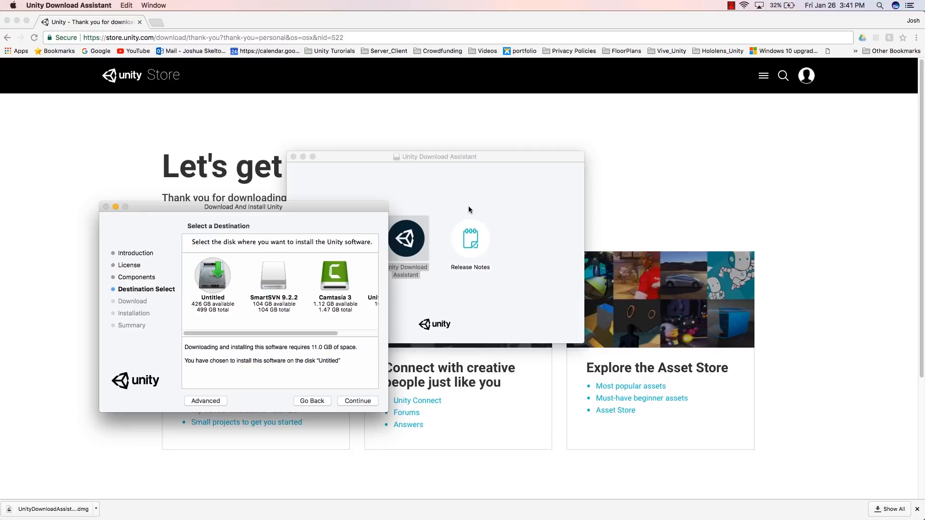
Step: Start downloading Unity 2017.3.0f3 to the Untitled disk
left_click(357, 400)
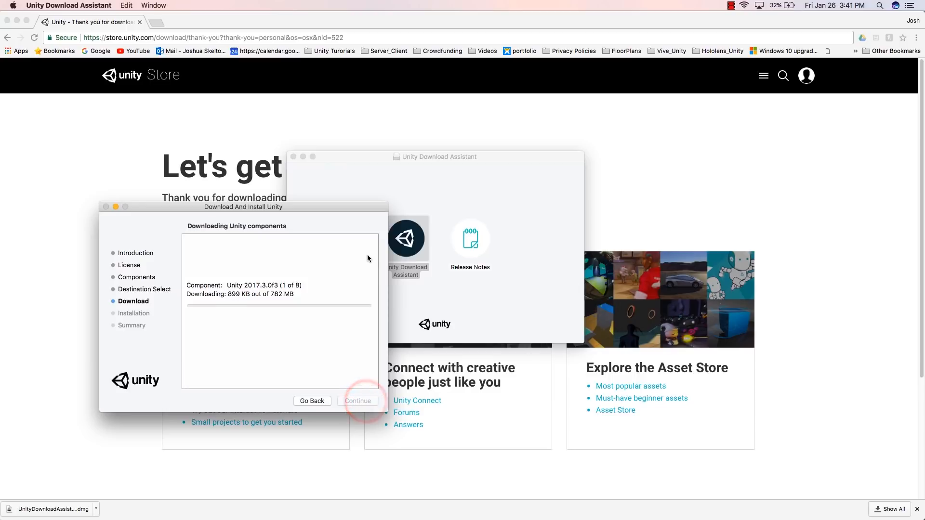
mouse_move(351, 226)
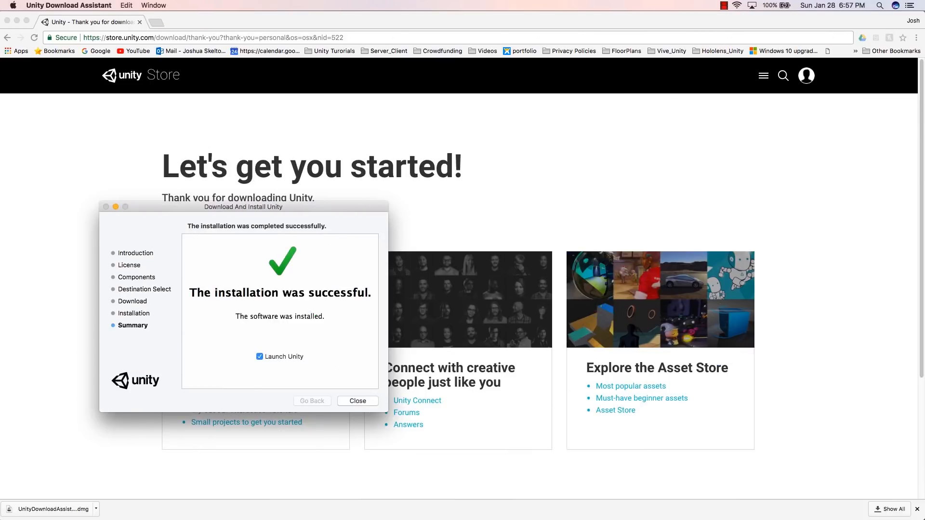
mouse_move(774, 210)
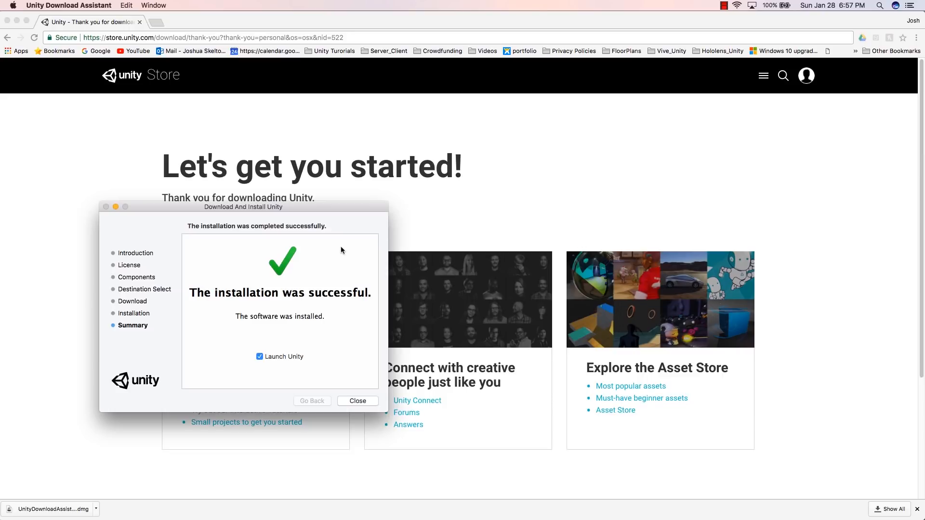
mouse_move(304, 324)
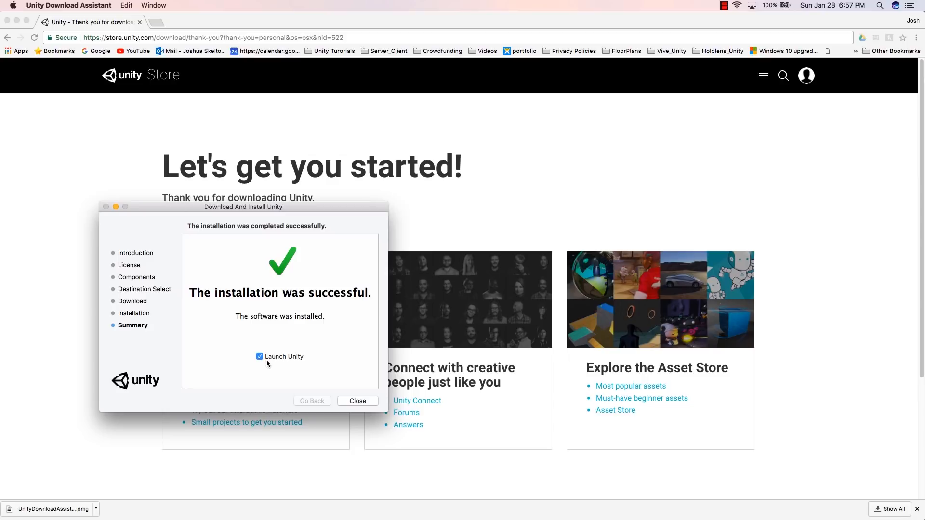
mouse_move(368, 383)
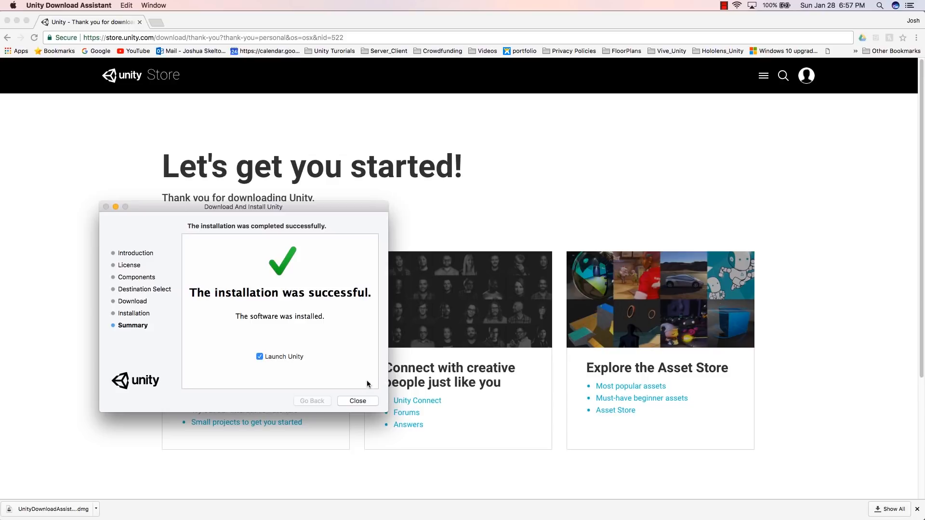
Step: Close the finished installer with Launch Unity checked
left_click(357, 401)
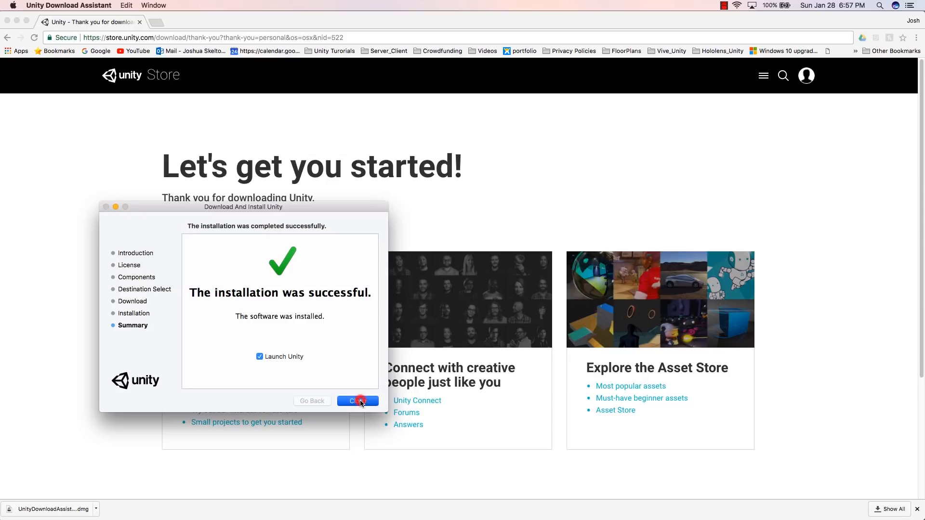
left_click(358, 400)
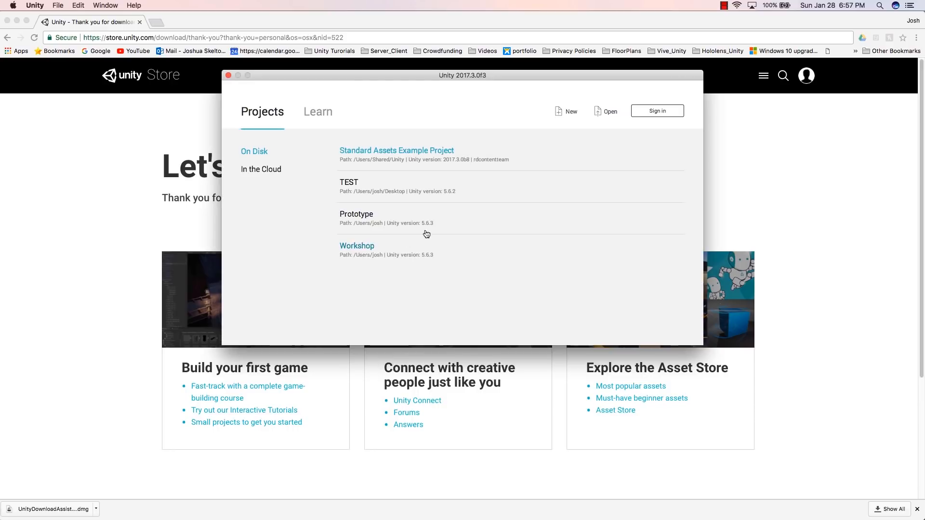
mouse_move(429, 223)
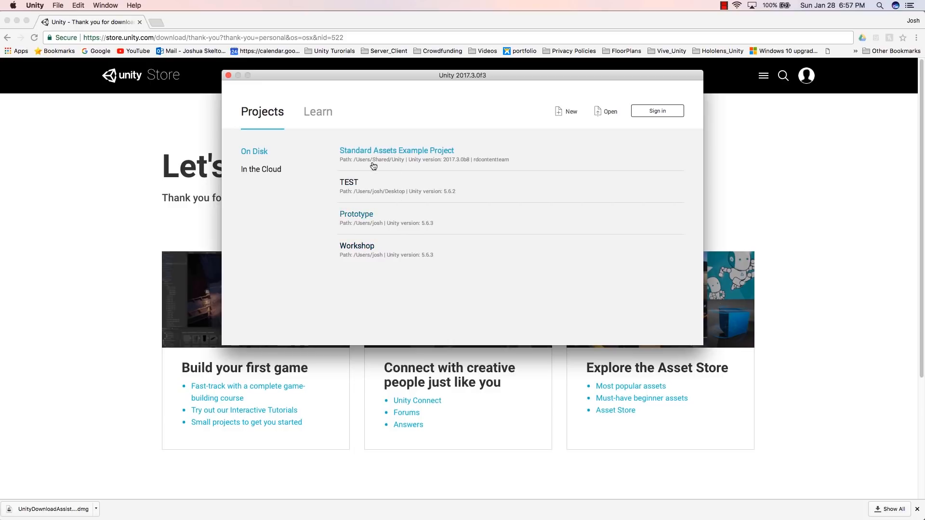
mouse_move(387, 247)
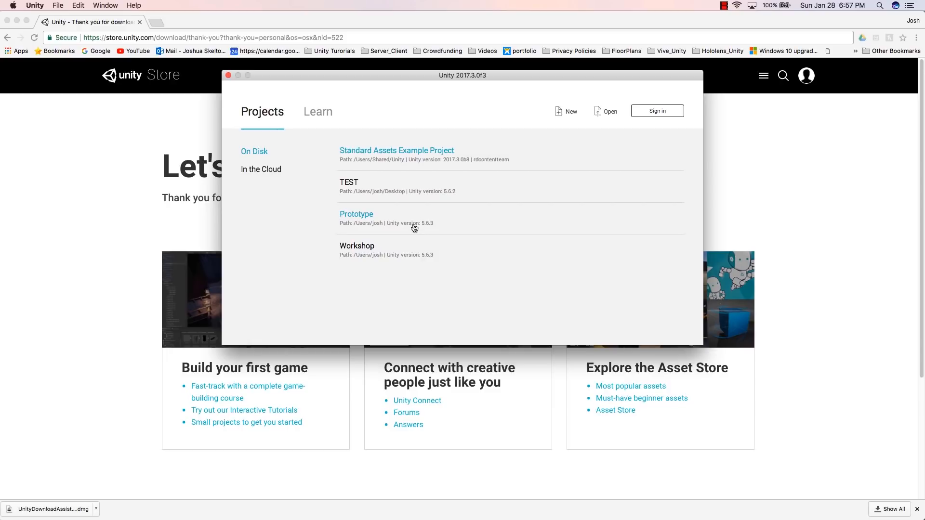
mouse_move(422, 179)
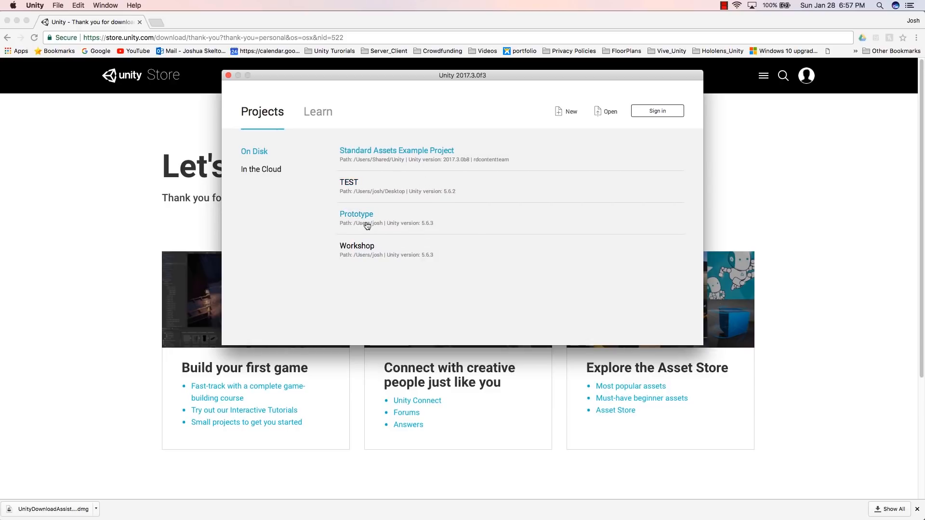
mouse_move(254, 159)
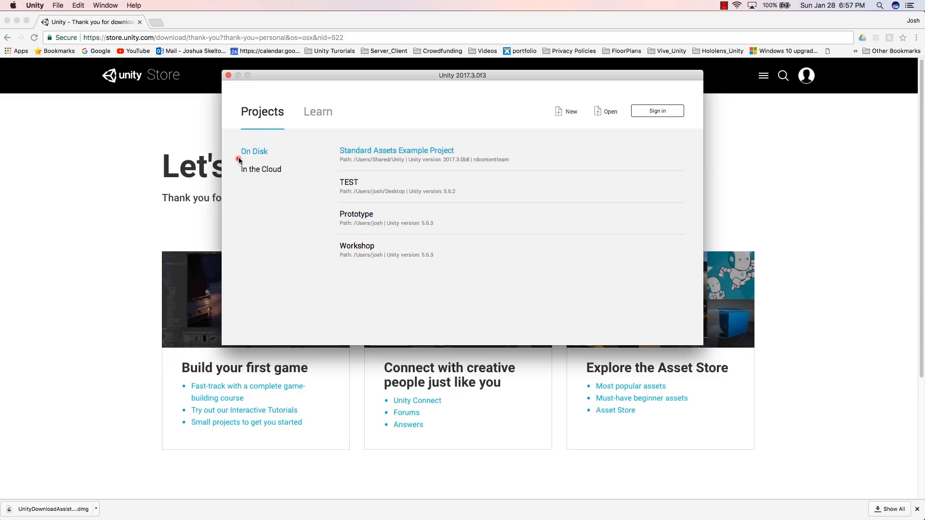
Step: Show the On Disk projects list in the Unity launcher
left_click(254, 154)
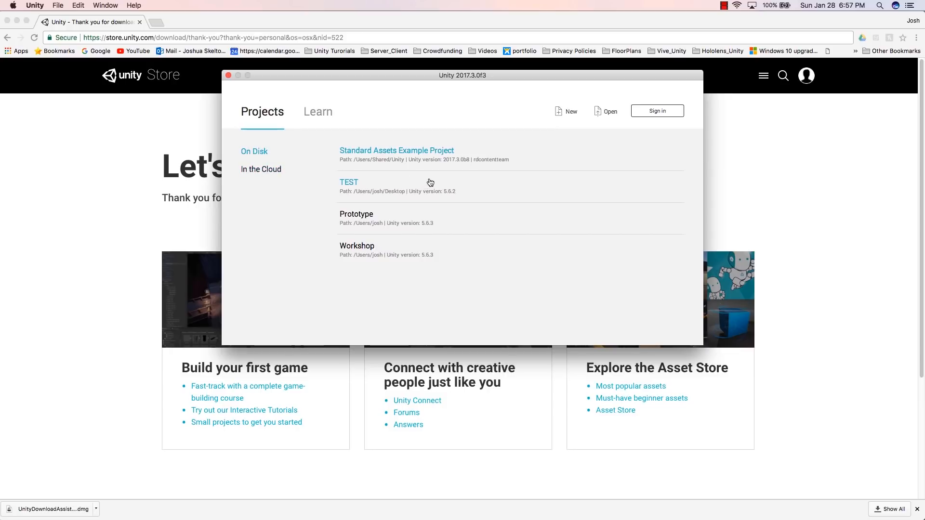
mouse_move(576, 117)
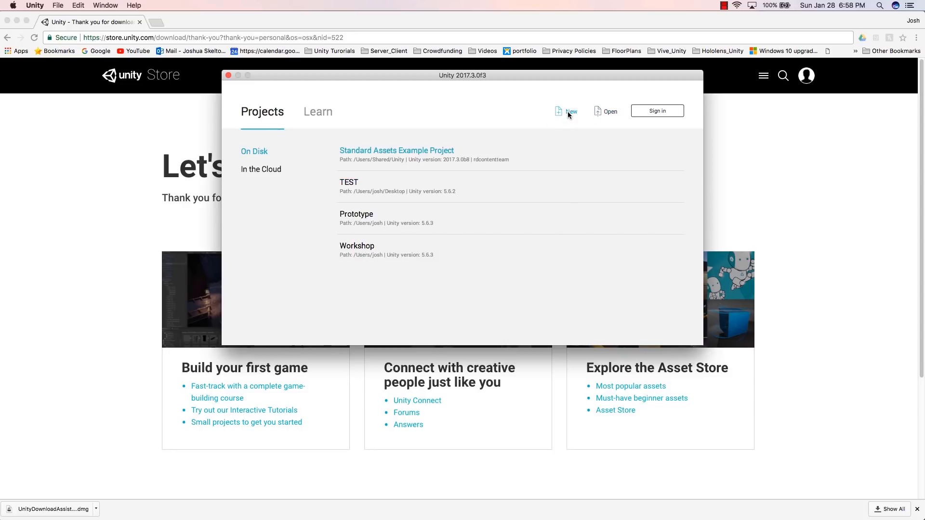
Step: Start a new project and name it UGA_Sample_App, leaving location /Users/josh and 3D
left_click(566, 112)
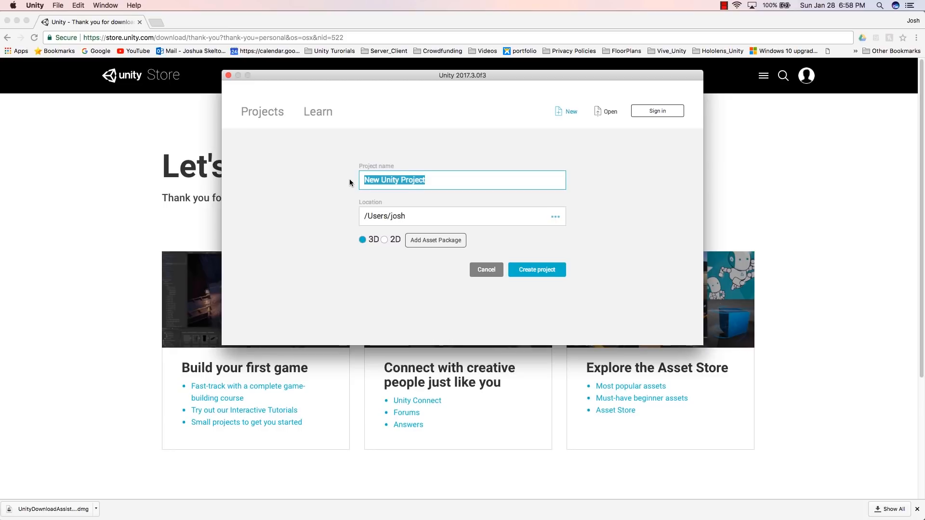
type("UGA")
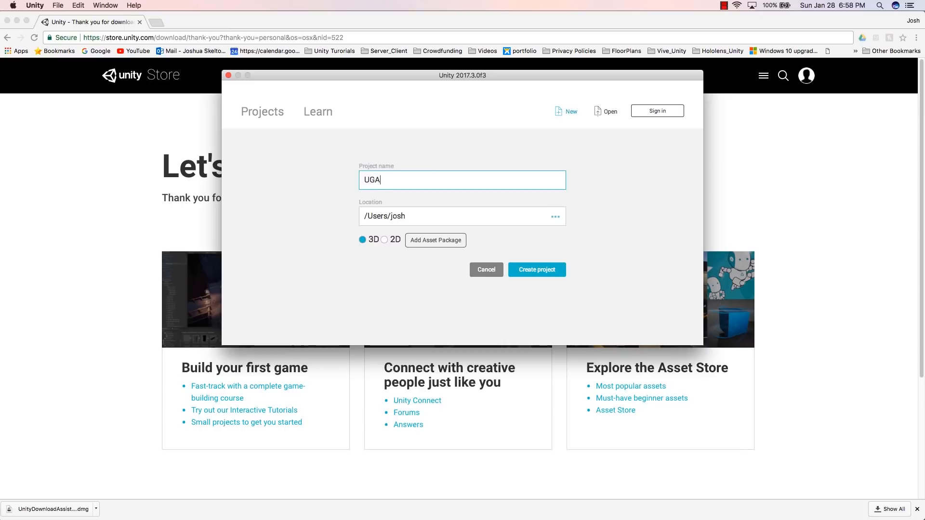
type("_")
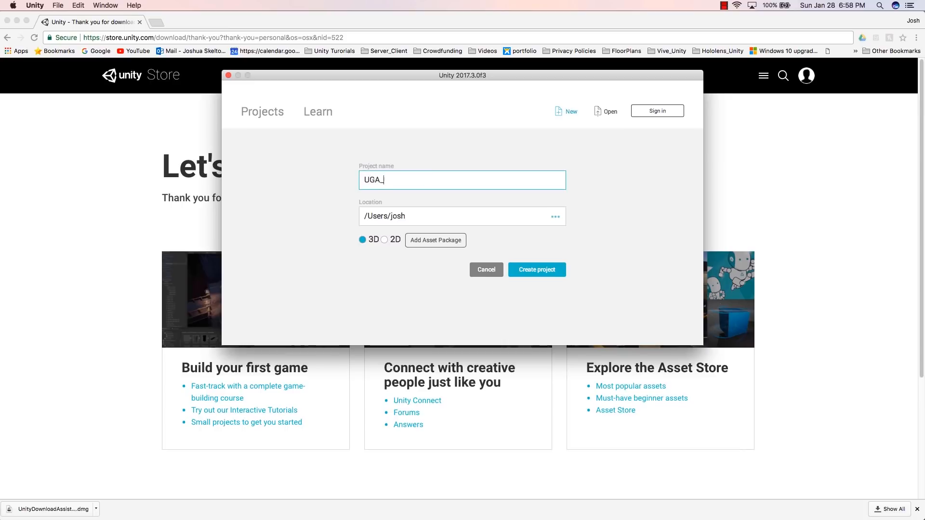
type("Sample")
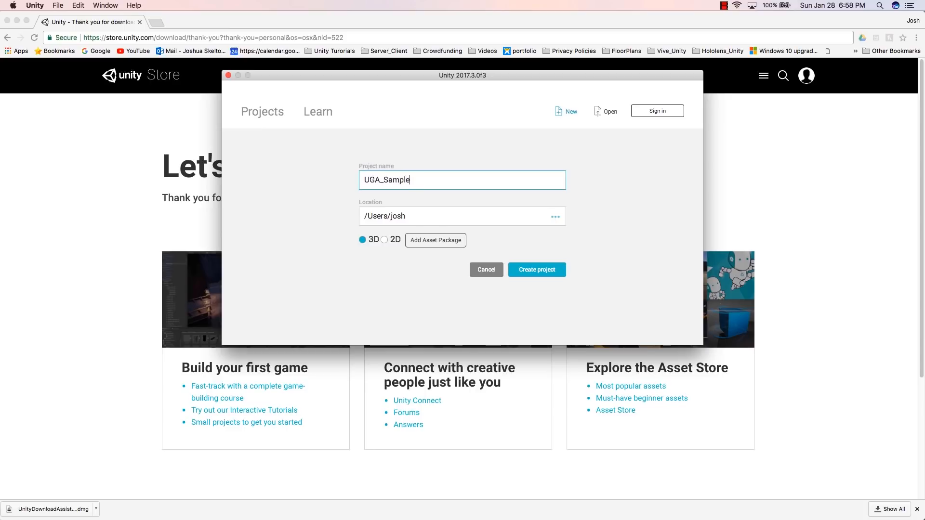
type("_App")
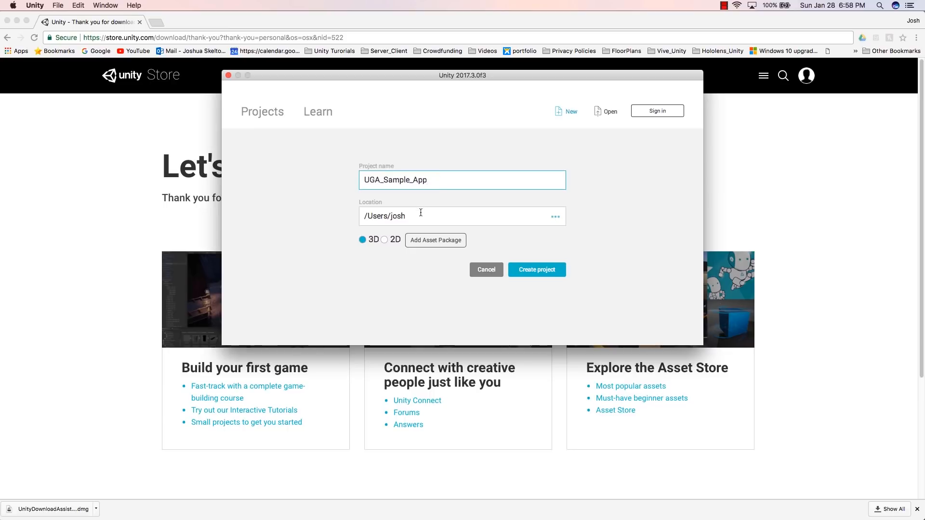
mouse_move(538, 220)
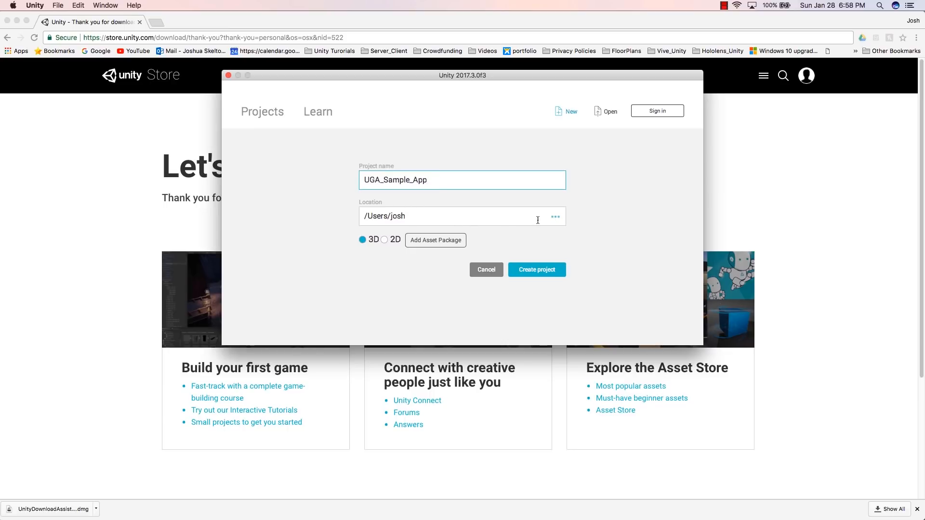
Step: From the location browser, create a new folder named Dev on the Desktop
left_click(555, 215)
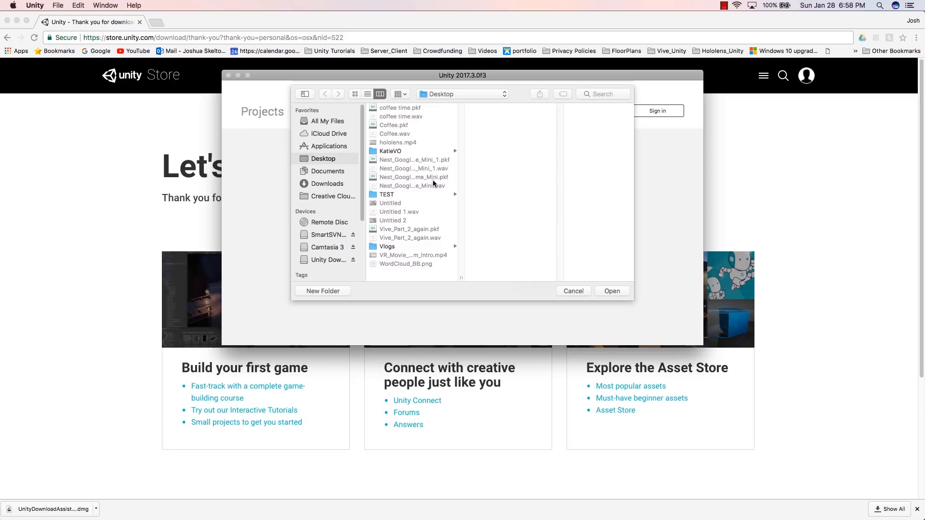
left_click(329, 158)
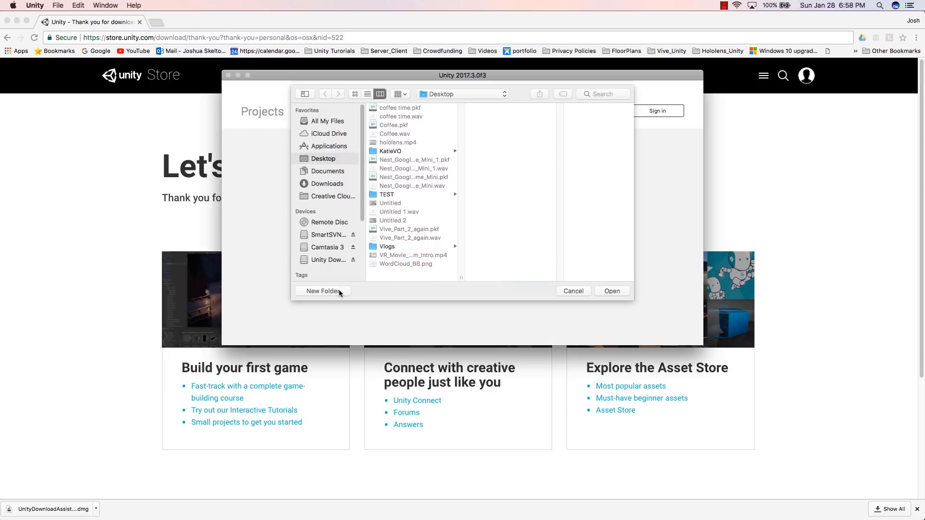
left_click(323, 291)
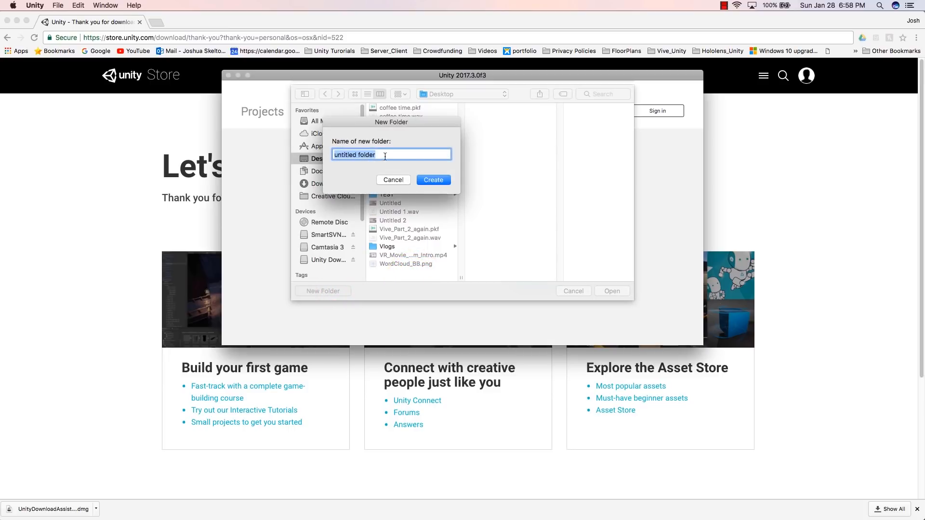
type("Dev")
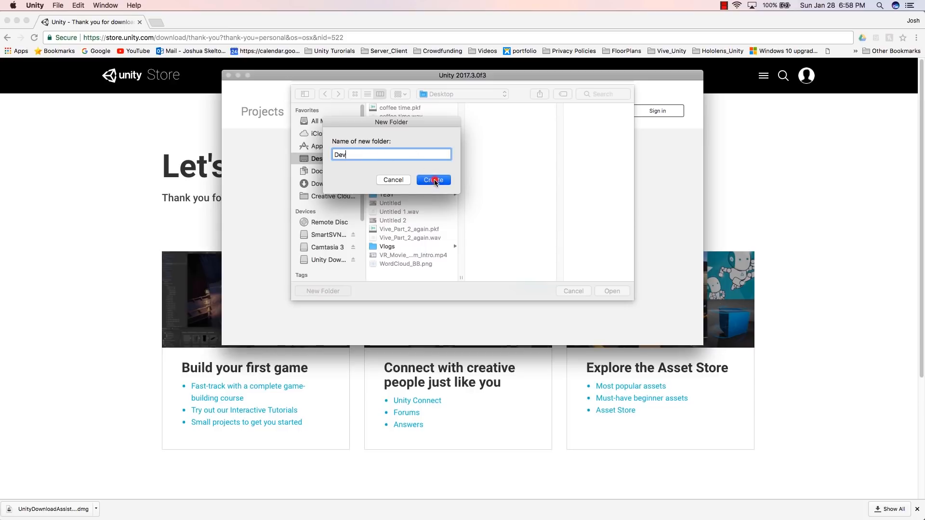
left_click(433, 180)
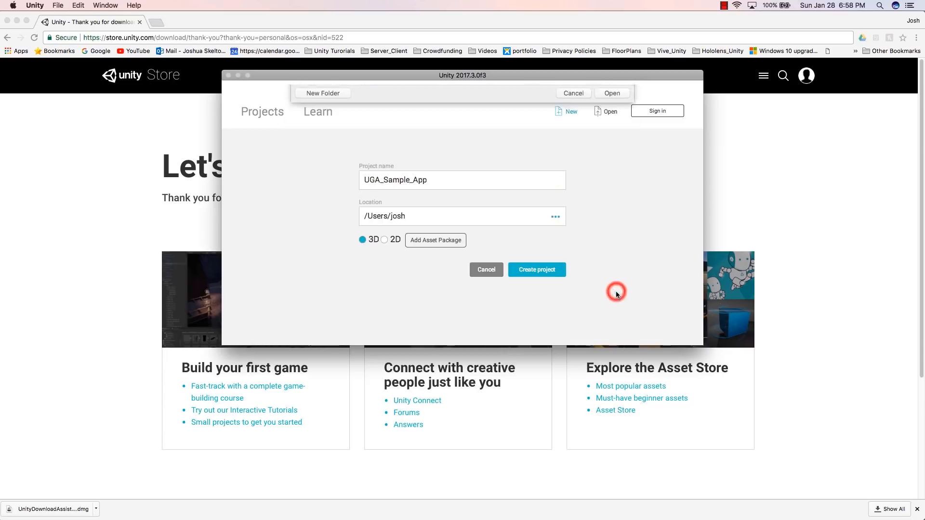
Step: Make UGA_Sample_App a 2D project in Desktop/Dev with no asset packages and create it
left_click(613, 93)
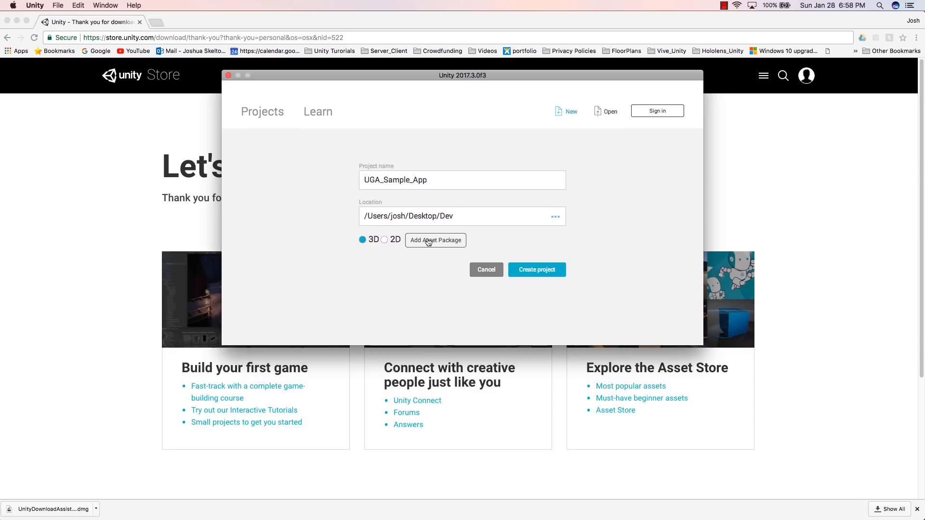
mouse_move(389, 248)
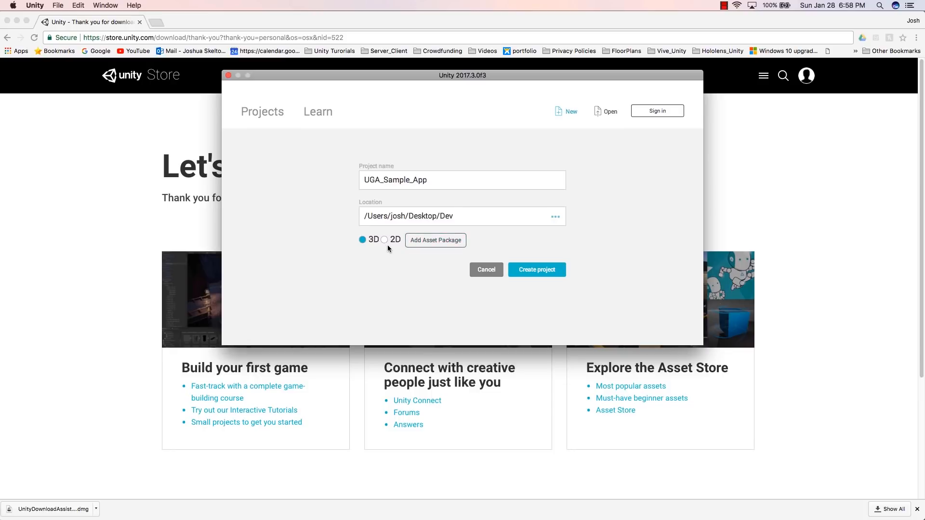
left_click(384, 240)
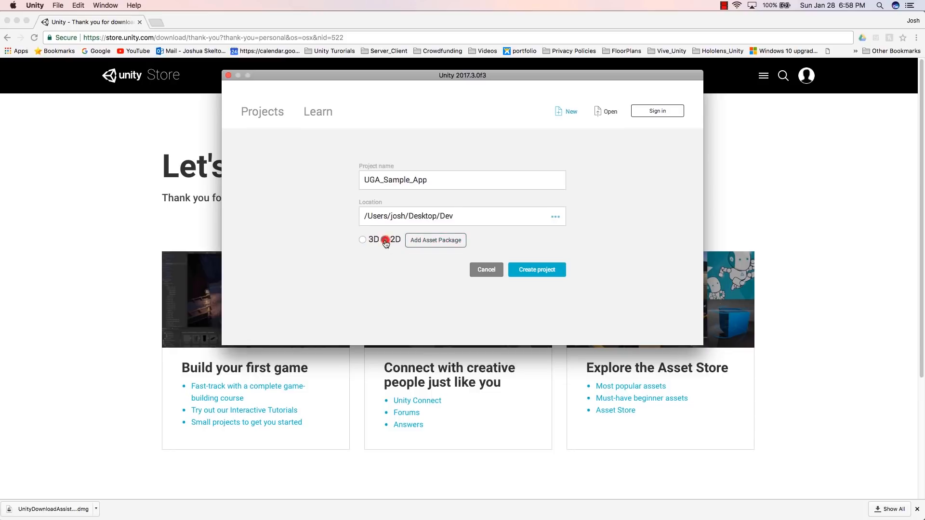
left_click(384, 240)
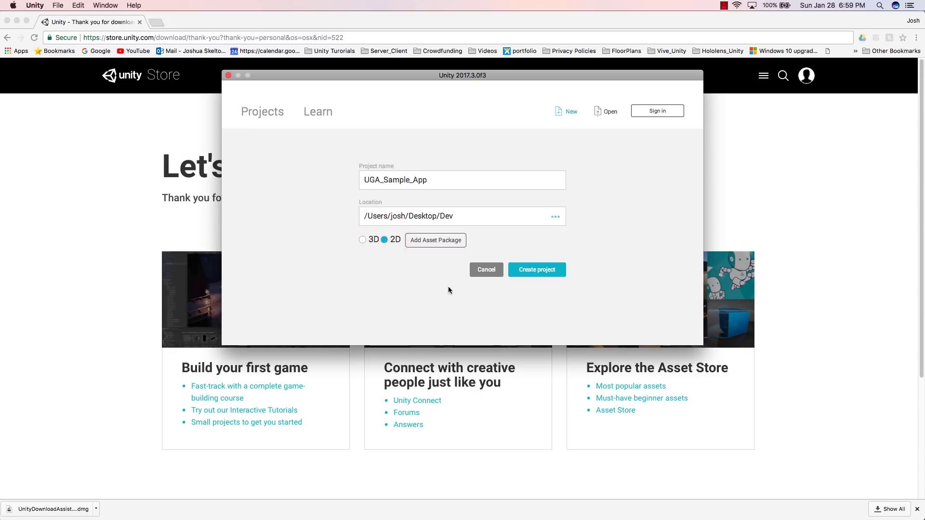
mouse_move(435, 264)
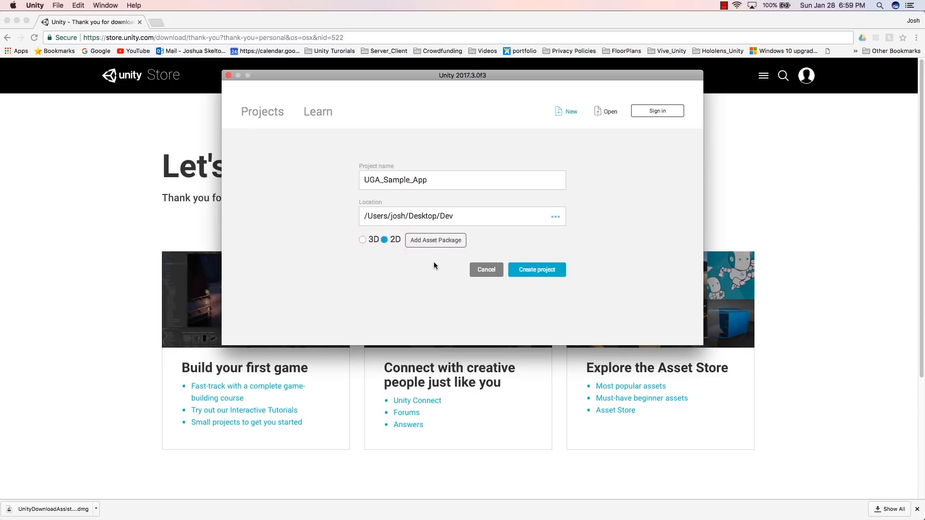
mouse_move(431, 246)
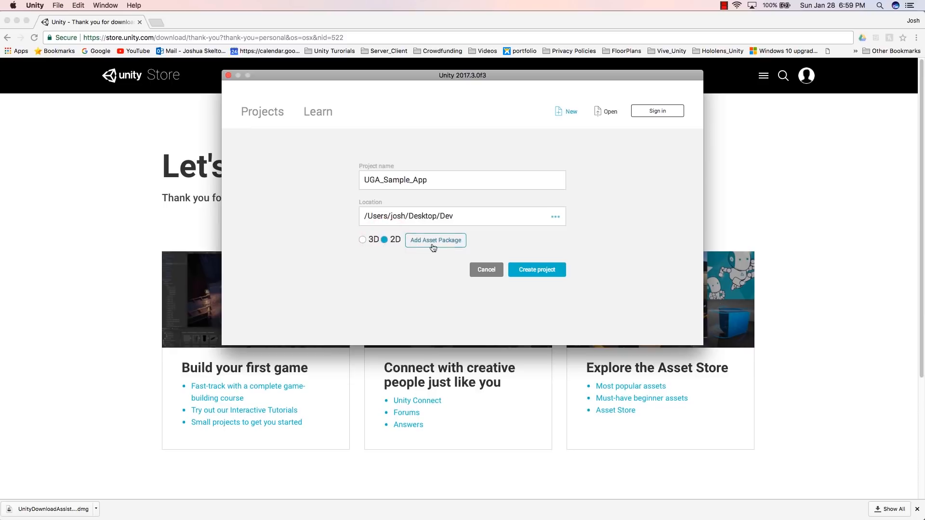
mouse_move(455, 262)
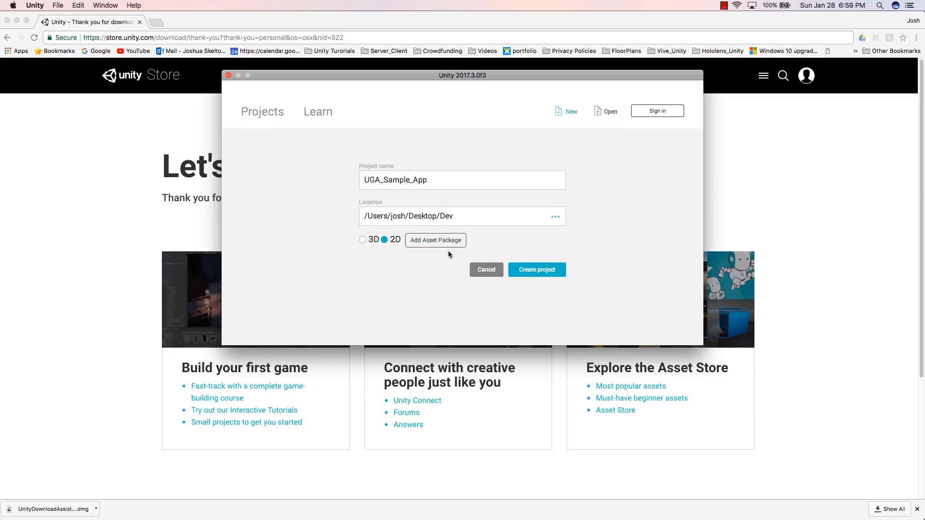
left_click(435, 241)
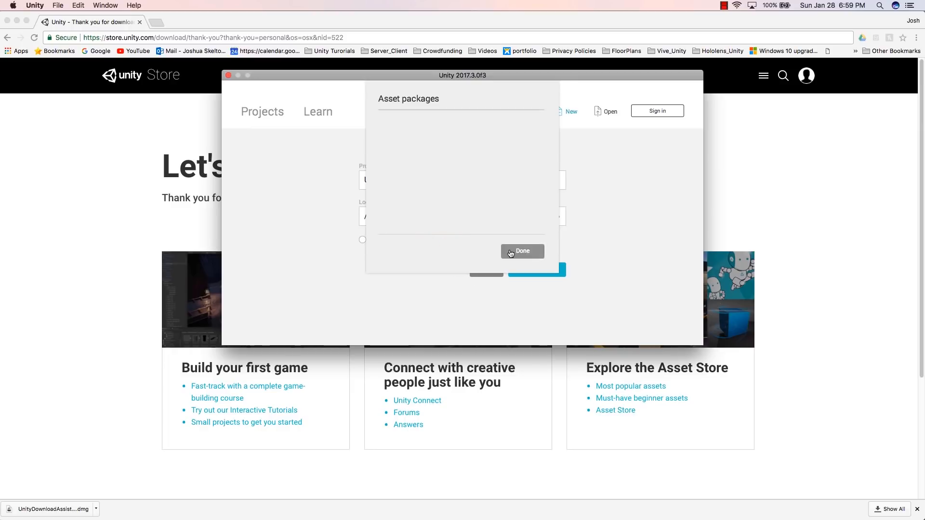
left_click(522, 251)
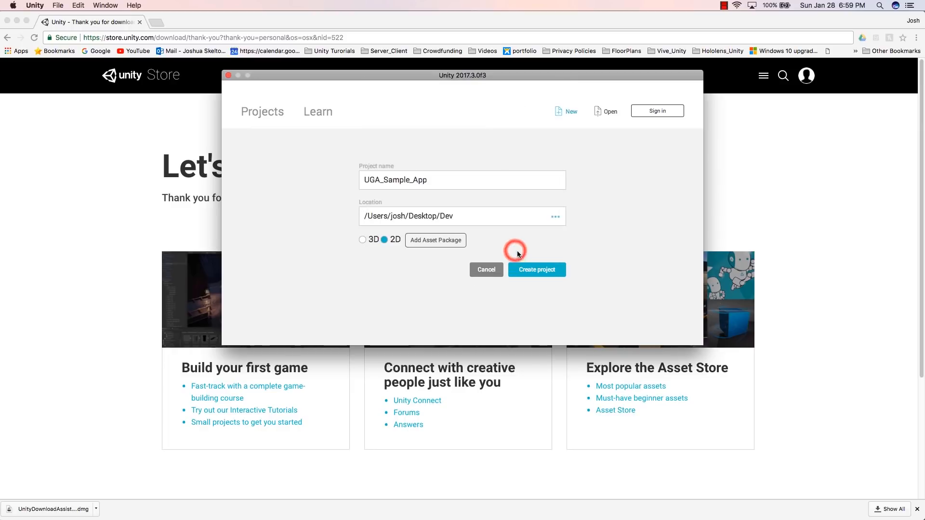
left_click(536, 269)
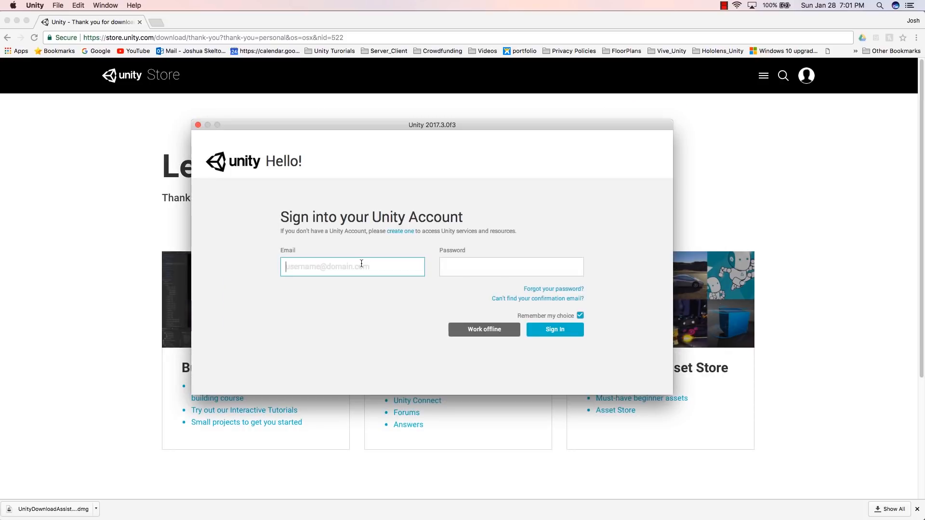
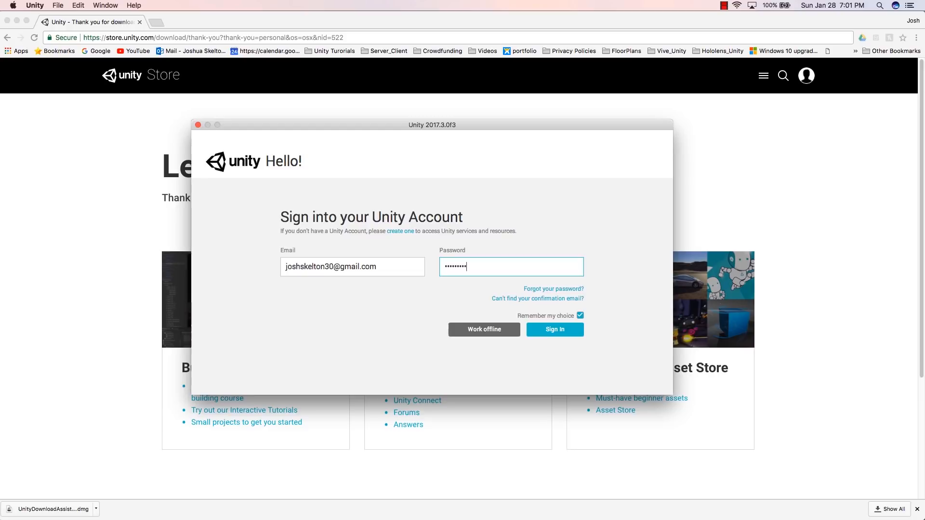
Step: Sign into the Unity account as joshskelton so the project begins loading
left_click(555, 329)
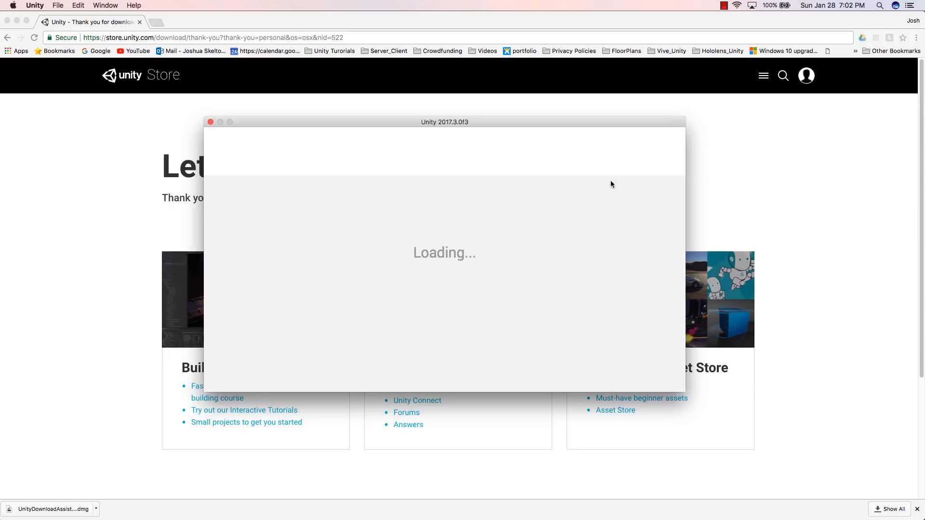
mouse_move(503, 124)
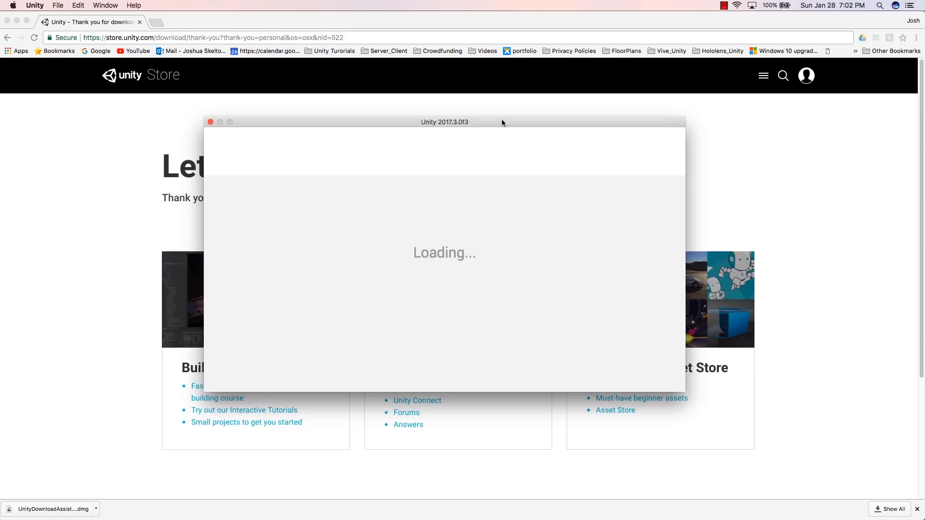
mouse_move(283, 87)
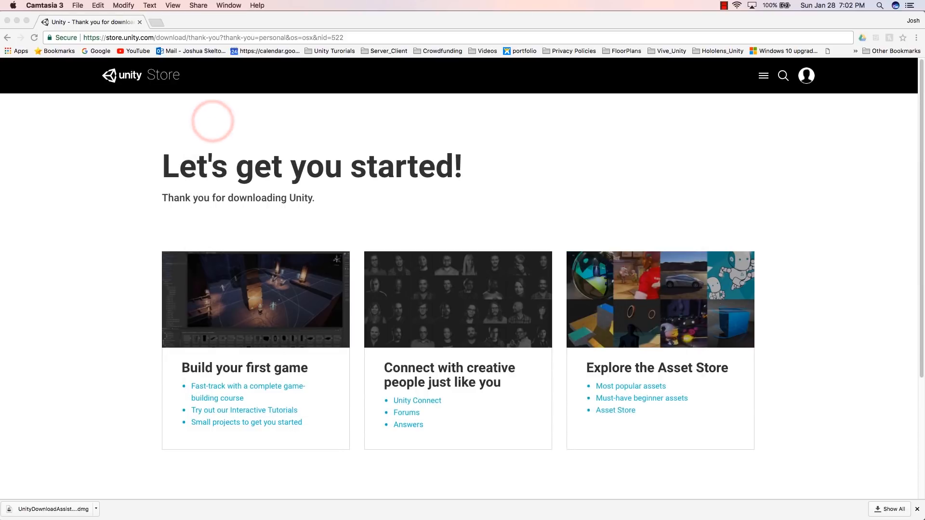
mouse_move(676, 168)
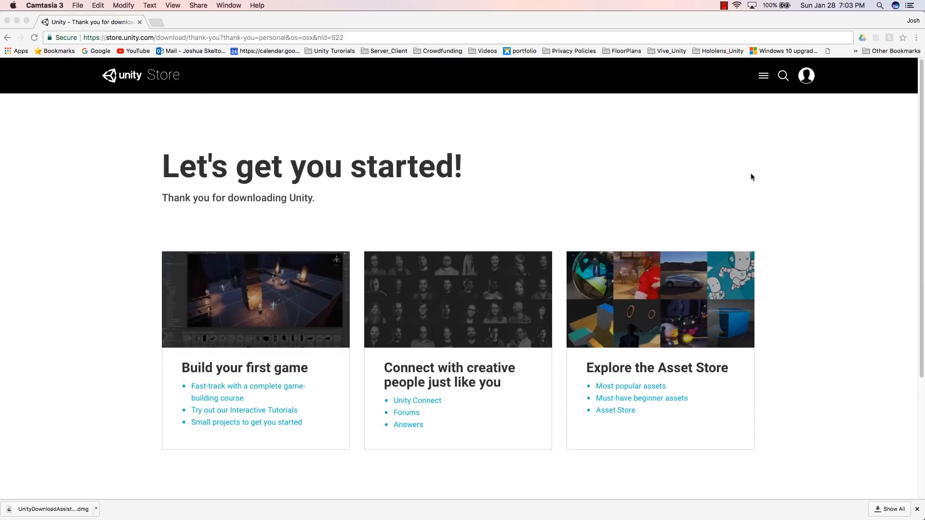
Step: Log into the Unity ID on the store website and keep the flagged installer download
left_click(807, 75)
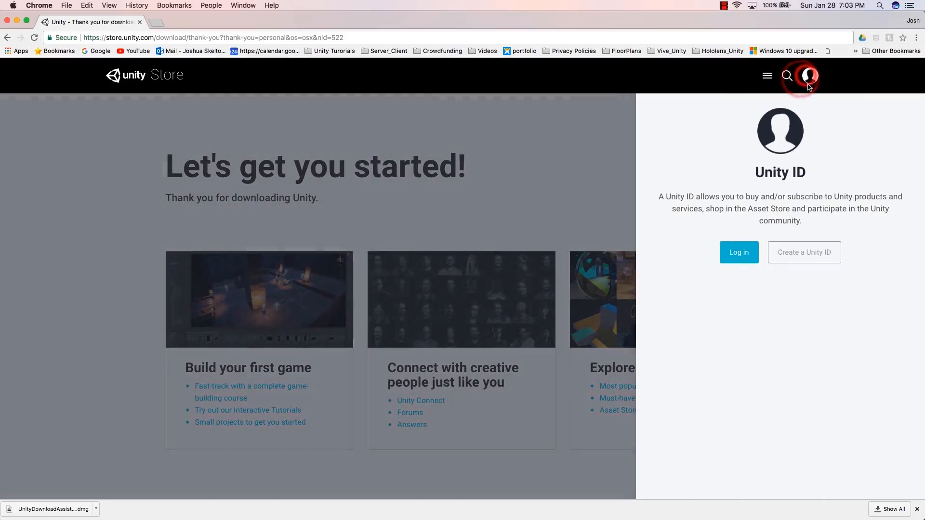
left_click(739, 253)
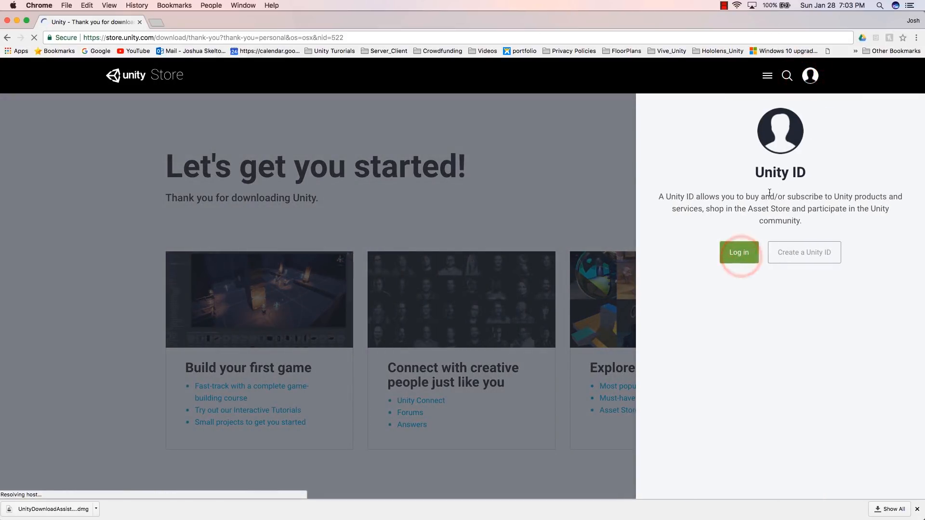
left_click(739, 253)
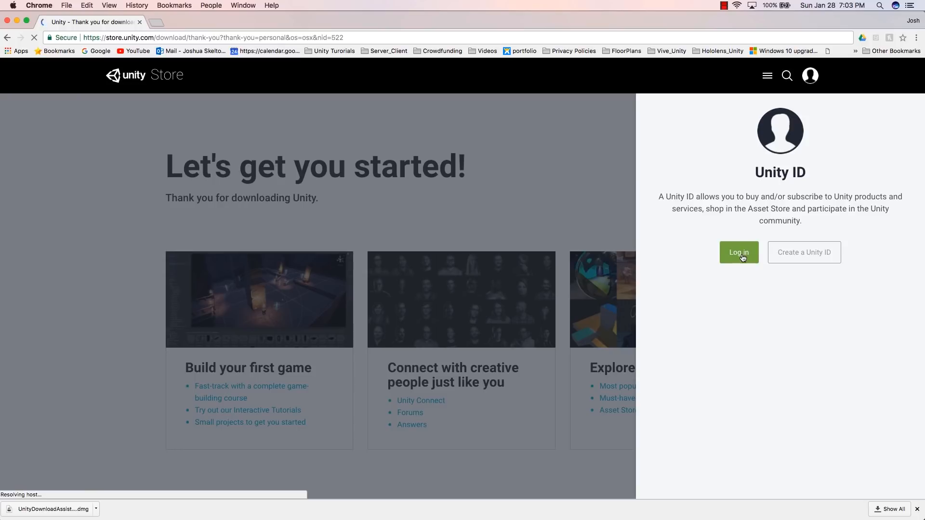
left_click(739, 252)
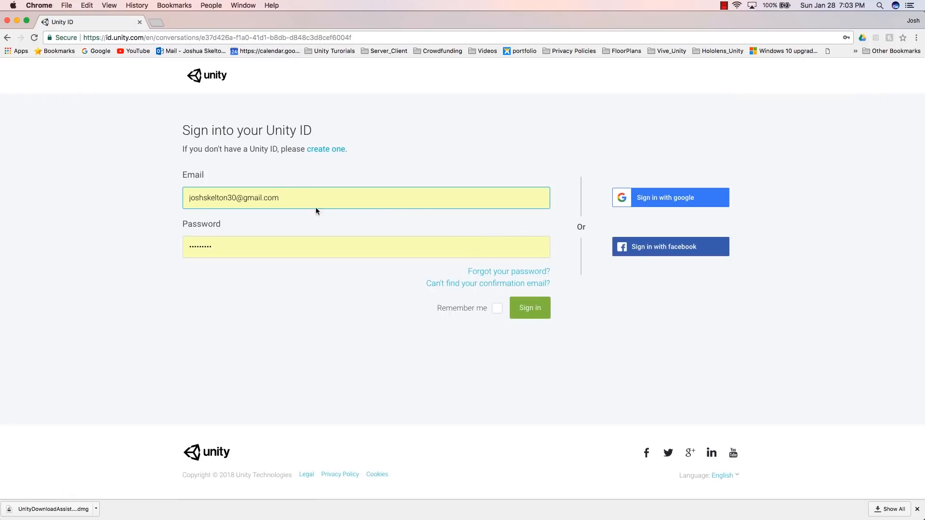
left_click(530, 307)
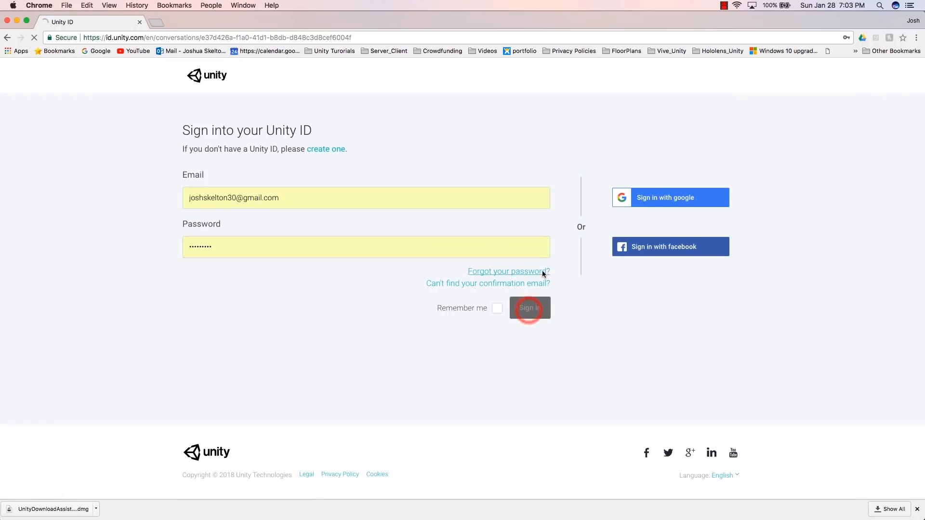
left_click(530, 309)
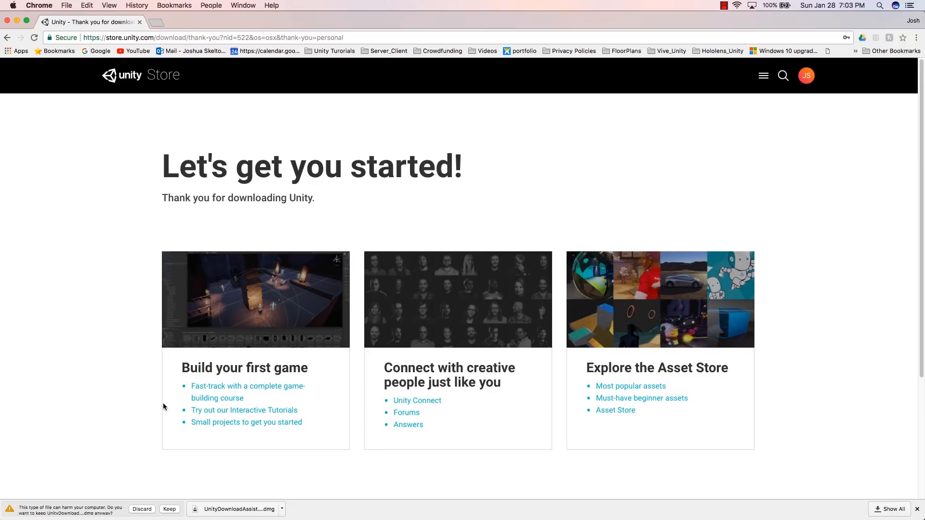
left_click(169, 508)
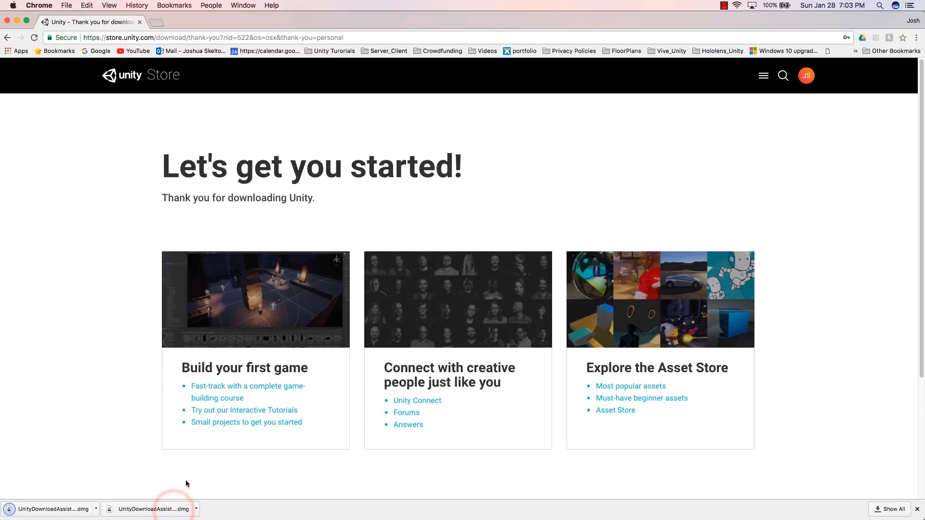
mouse_move(278, 433)
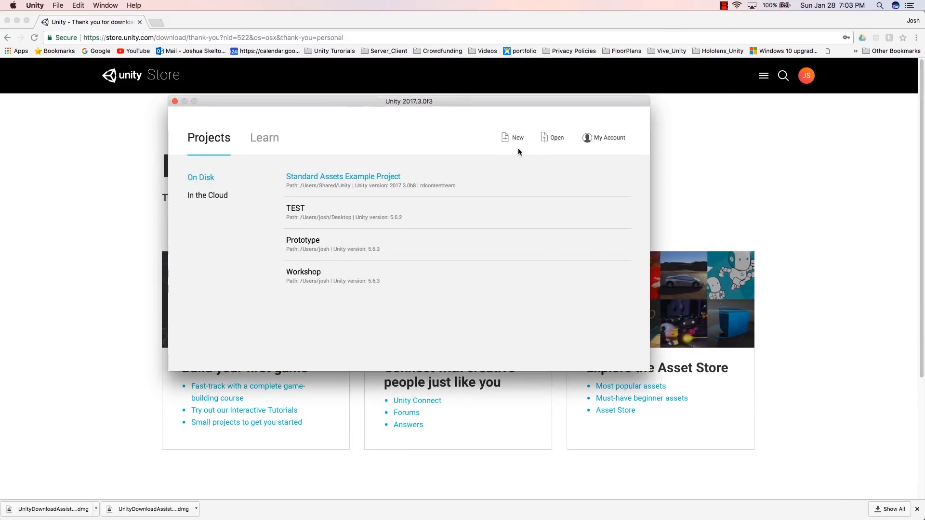
Step: Return to the launcher and start a fresh new-project form named New Unity Project
left_click(608, 139)
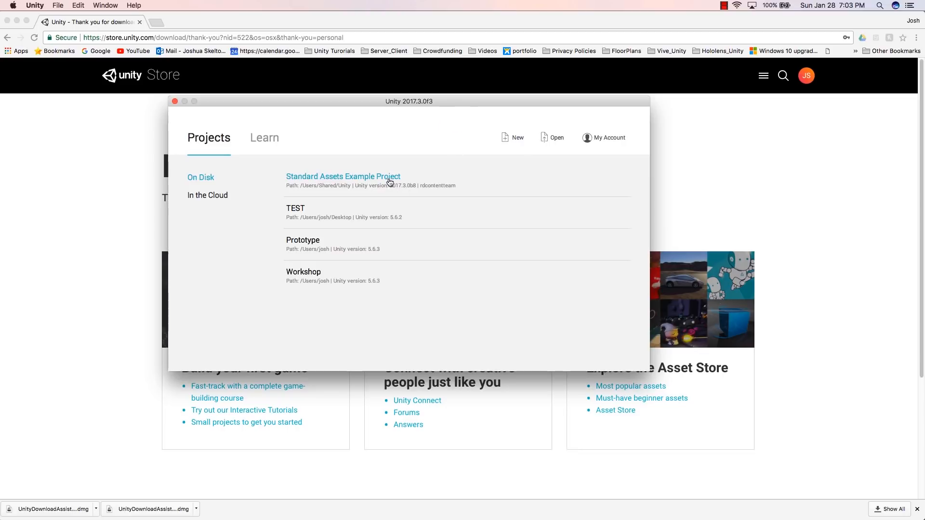
mouse_move(361, 147)
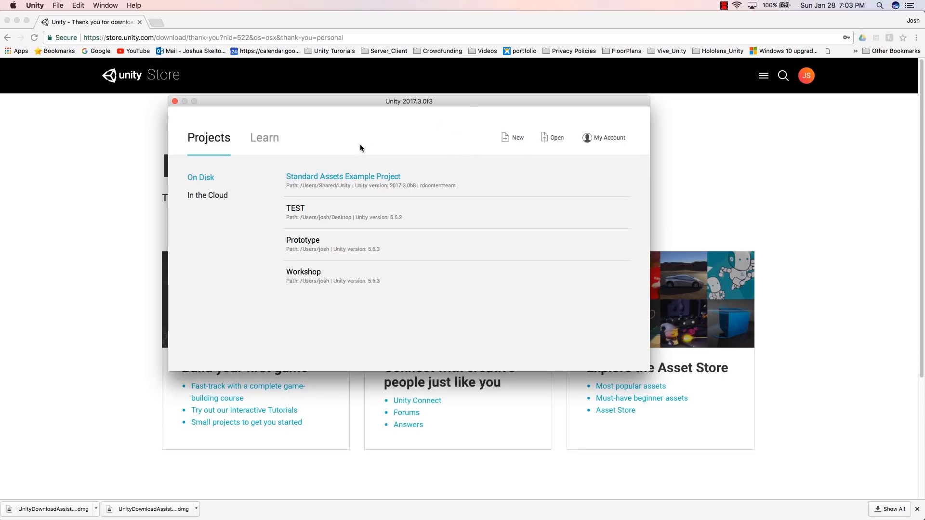
left_click_drag(408, 101, 403, 118)
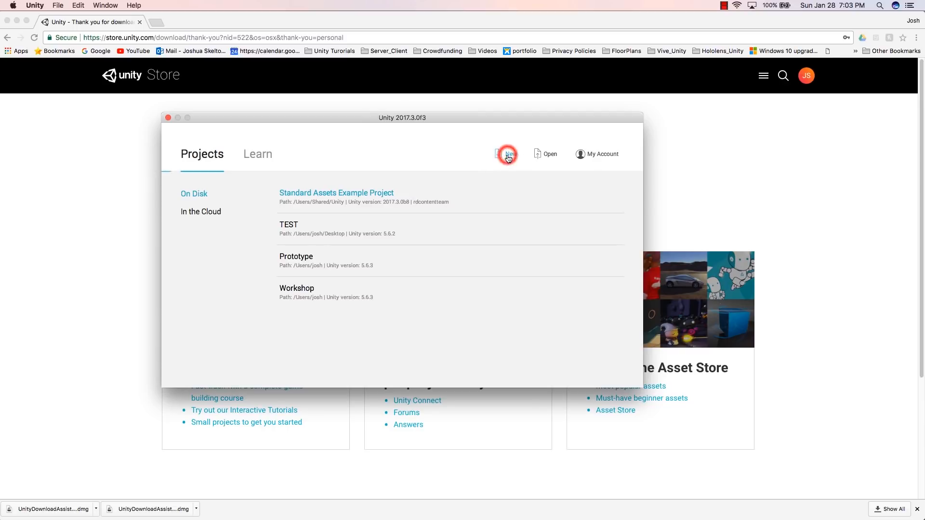
left_click(507, 153)
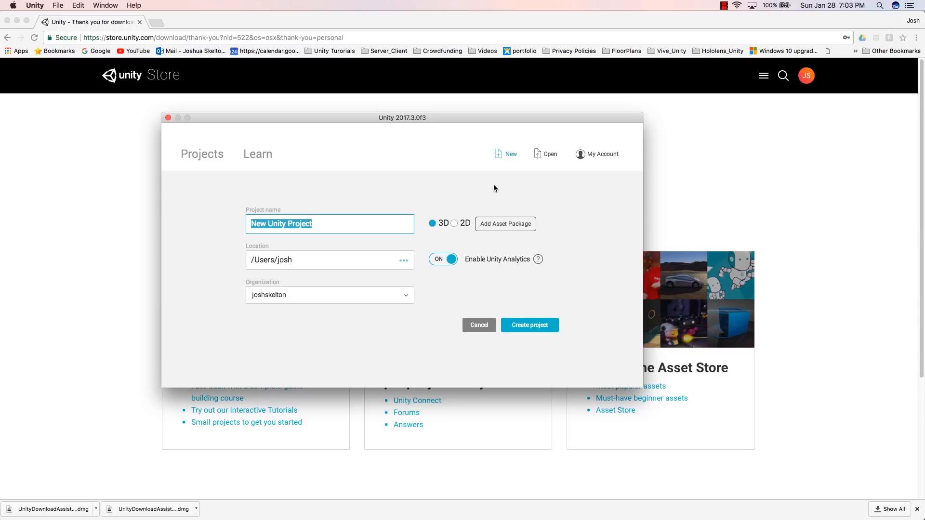
Step: Name the project uga_app and make it 2D
type("UGA_")
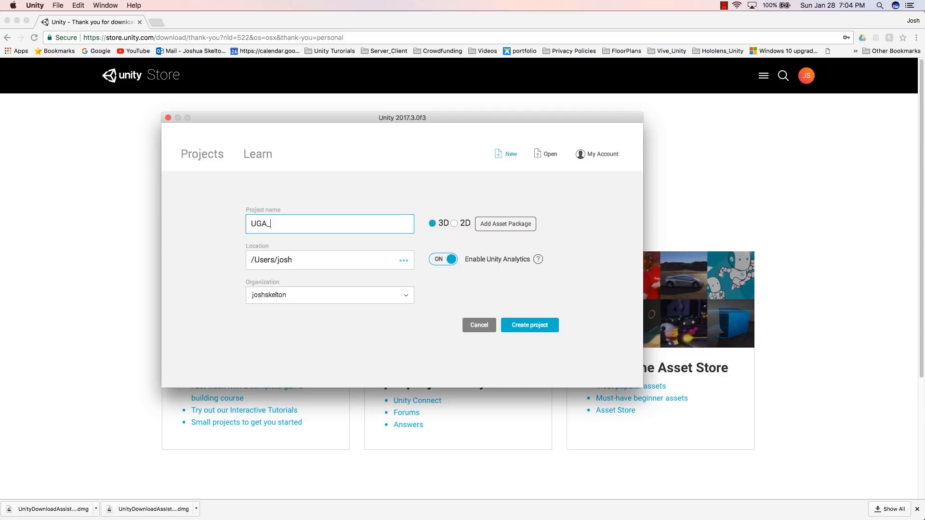
type("App")
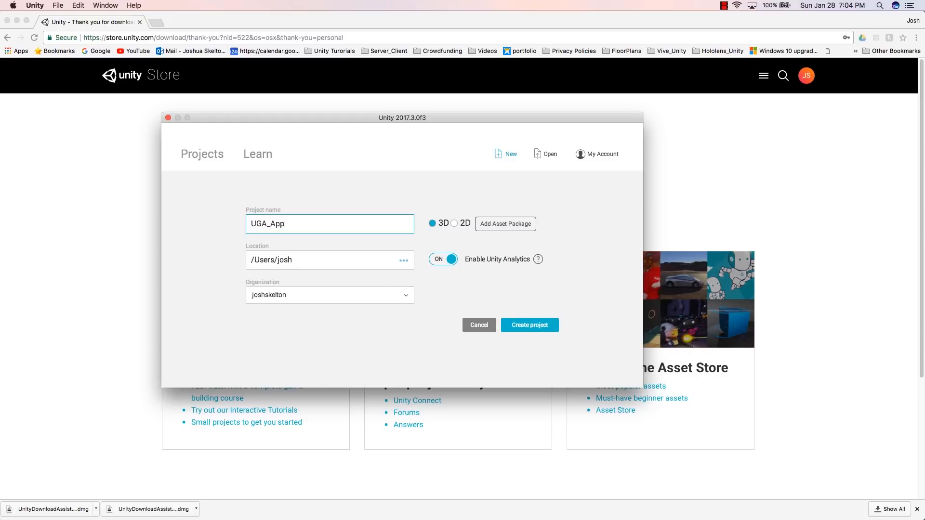
left_click(296, 223)
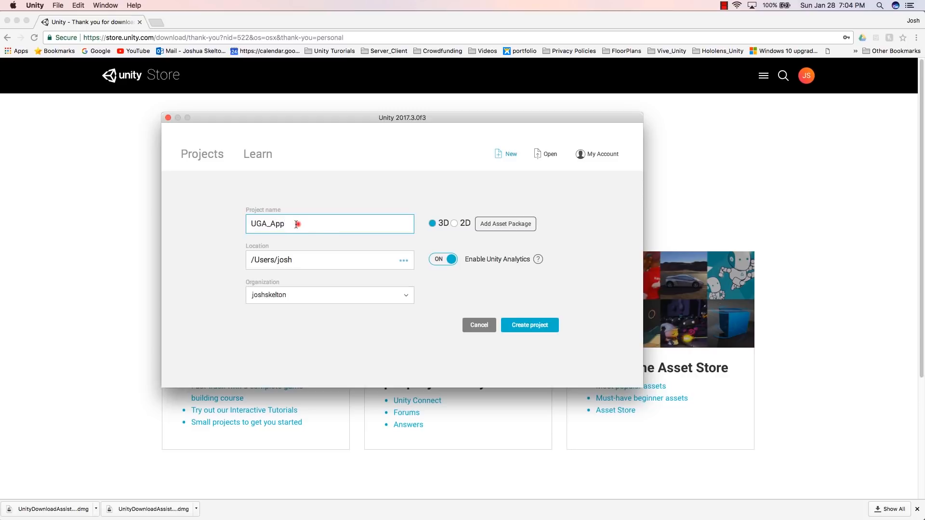
type("uga")
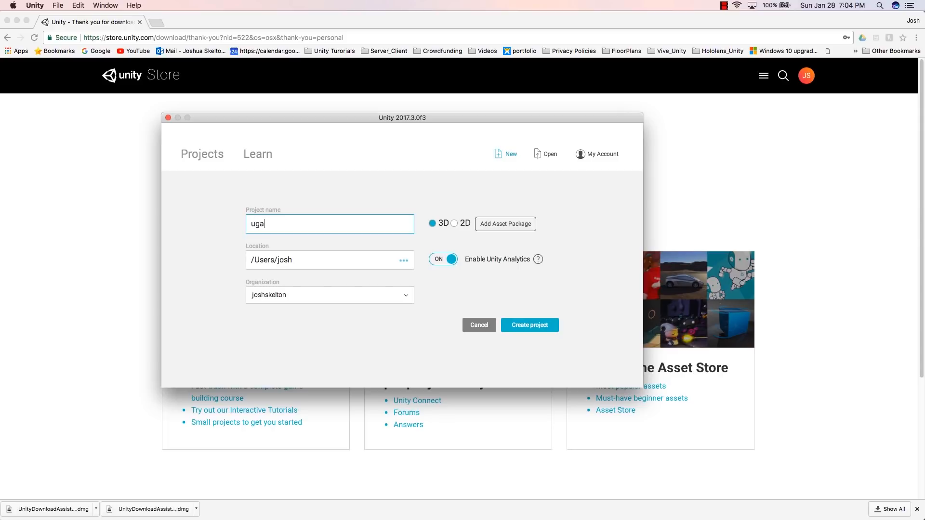
type("_app")
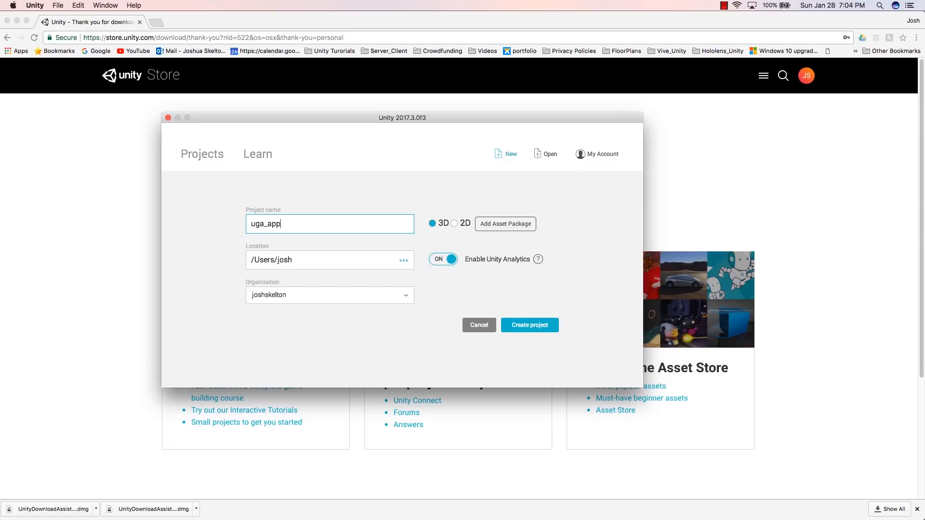
left_click(454, 223)
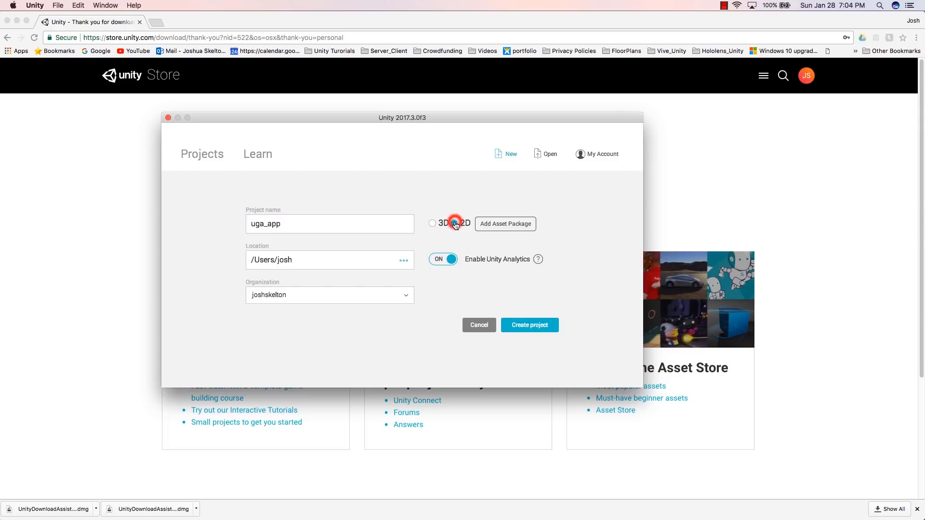
left_click(456, 223)
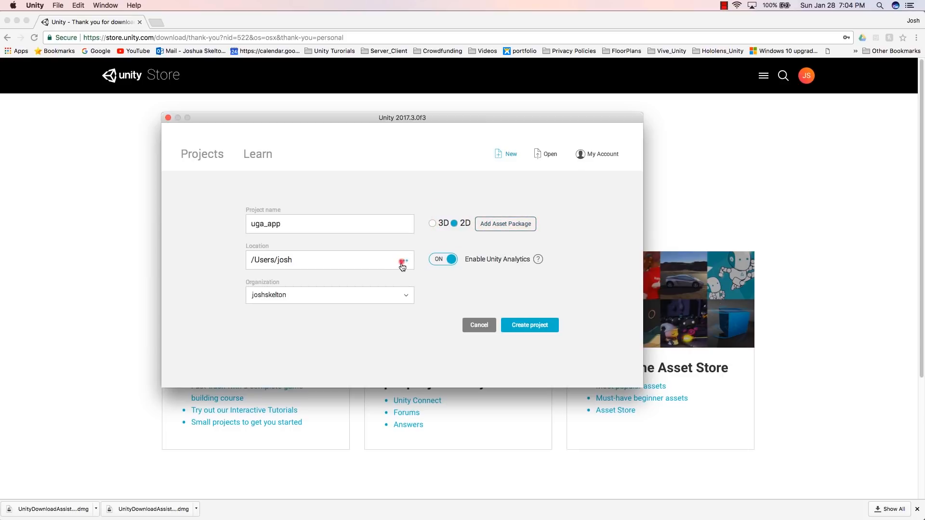
Step: Set the location to Desktop/Dev, switch Unity Analytics off, and show the asset-package list
left_click(402, 260)
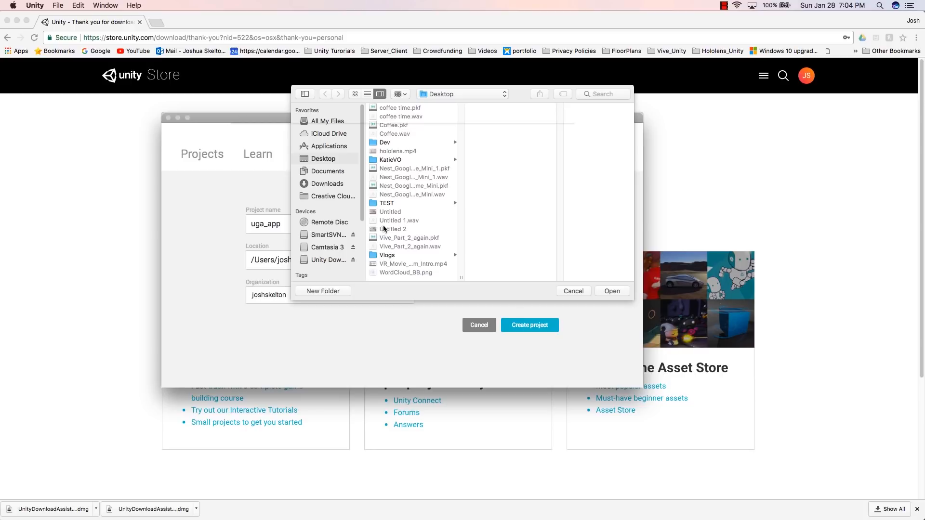
left_click(385, 142)
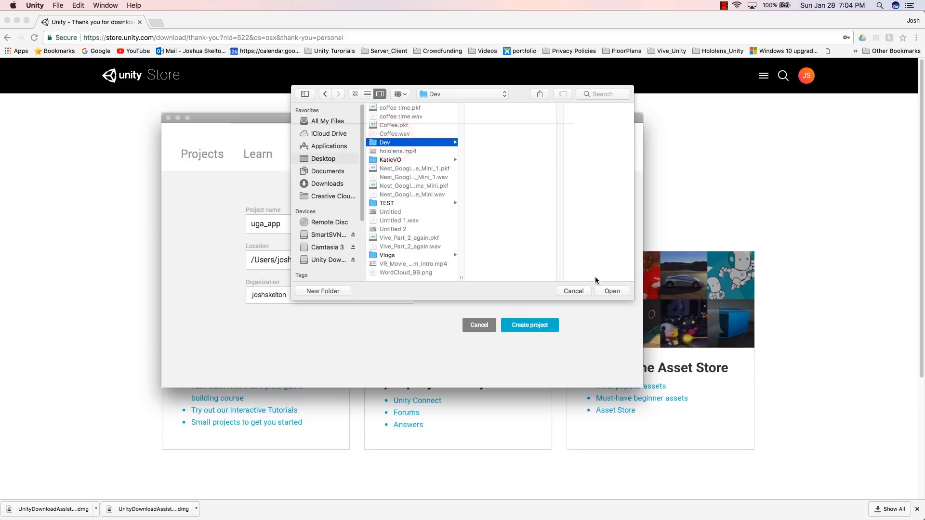
left_click(611, 291)
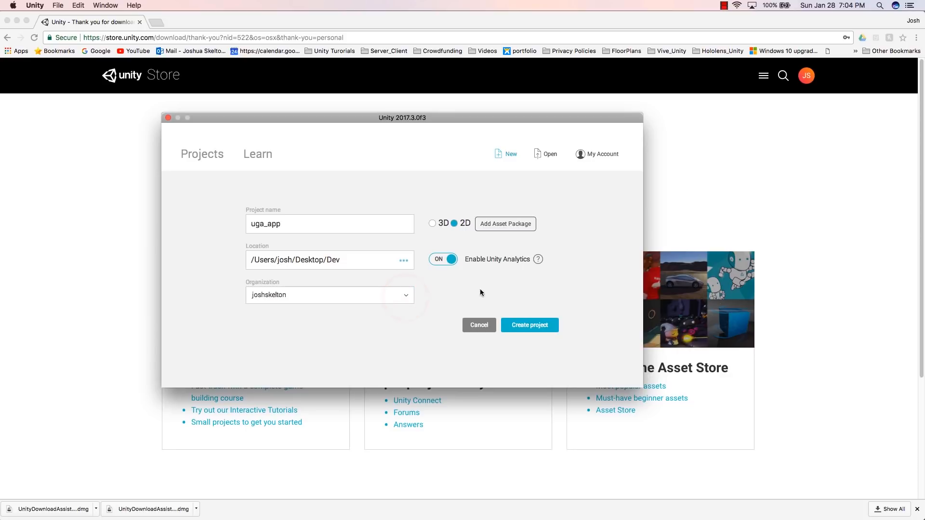
mouse_move(474, 250)
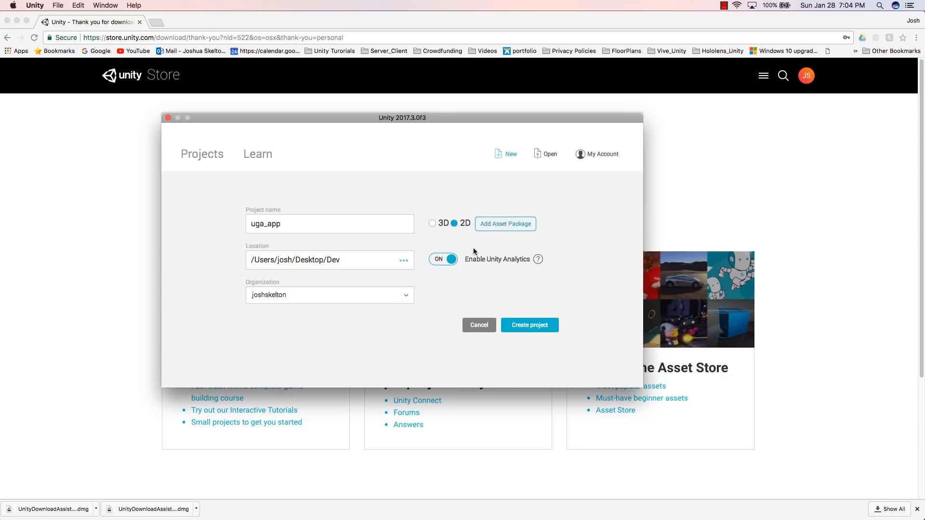
left_click(443, 259)
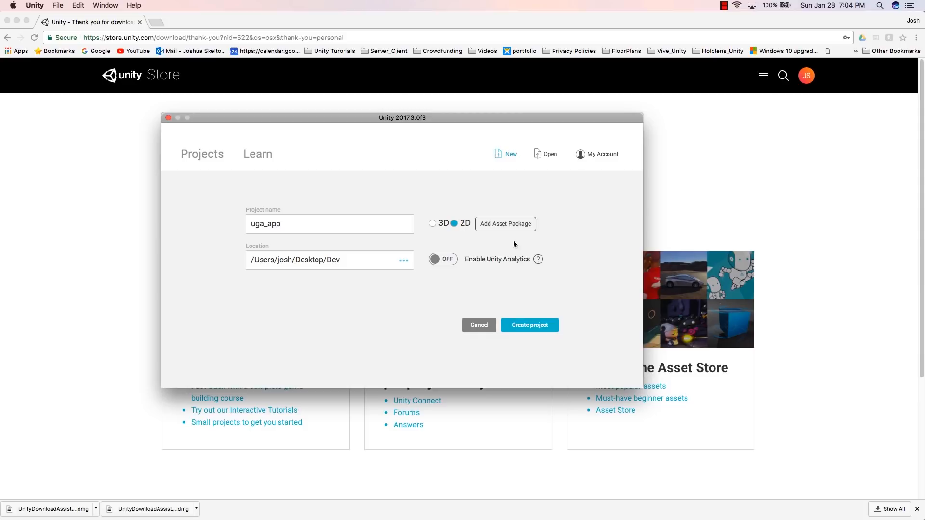
left_click(505, 223)
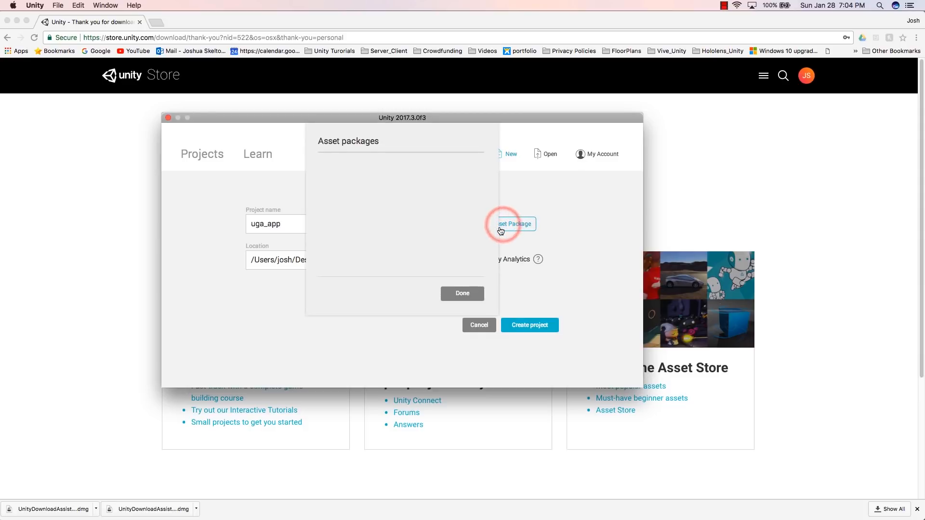
mouse_move(470, 297)
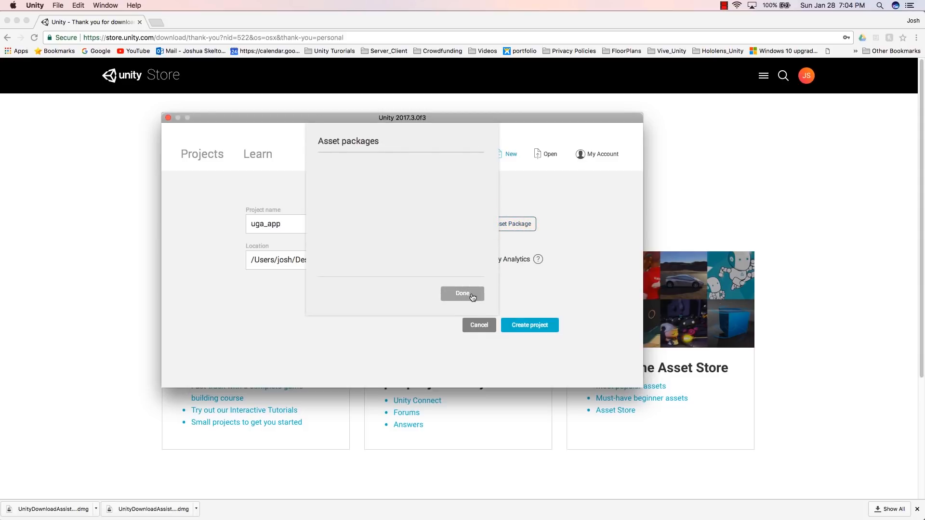
Step: Close the empty asset-package list without adding any packages to uga_app
left_click(462, 293)
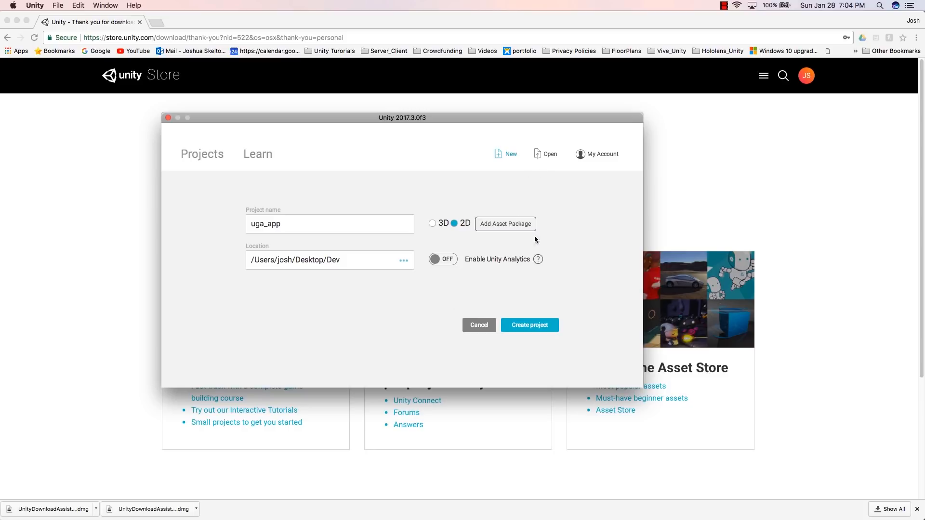
mouse_move(578, 179)
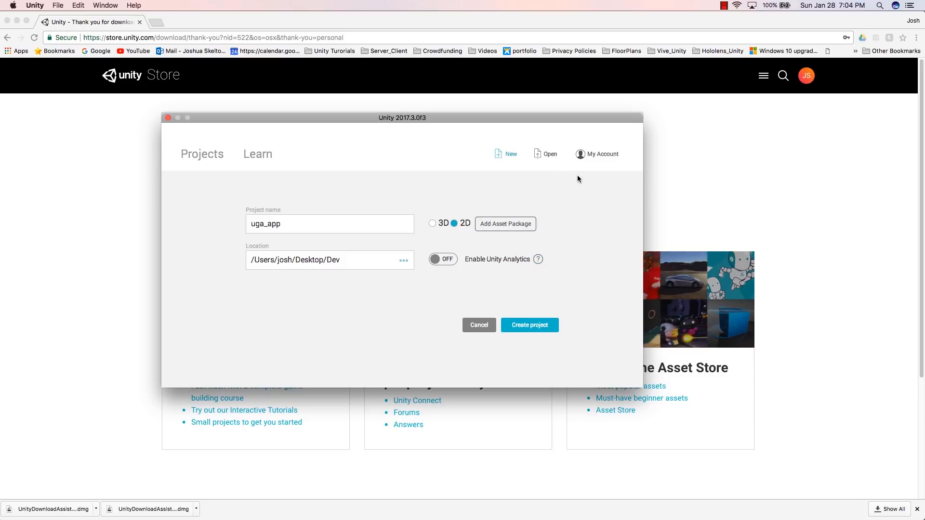
mouse_move(434, 218)
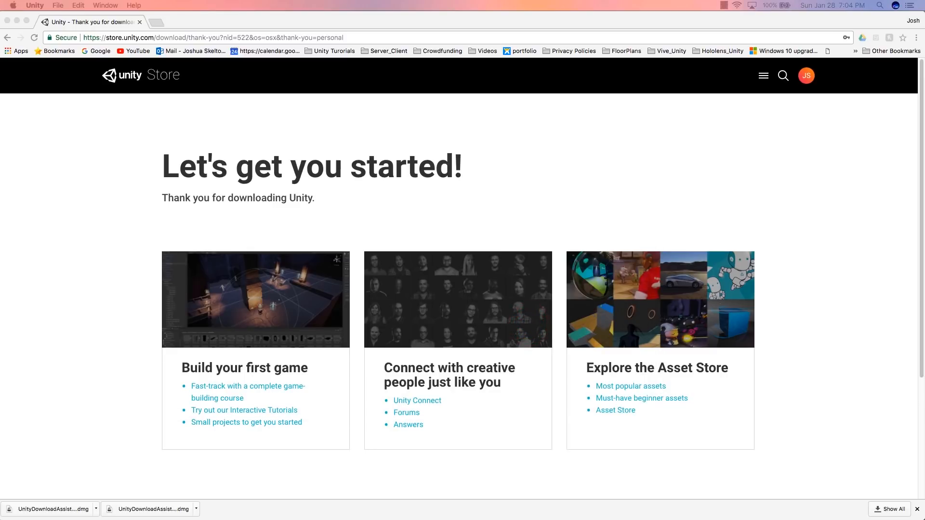
mouse_move(393, 201)
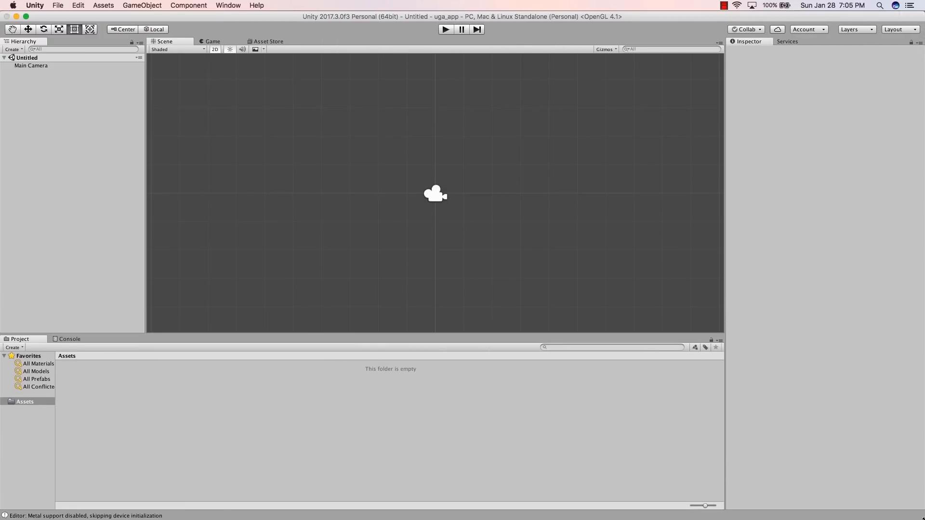
mouse_move(637, 377)
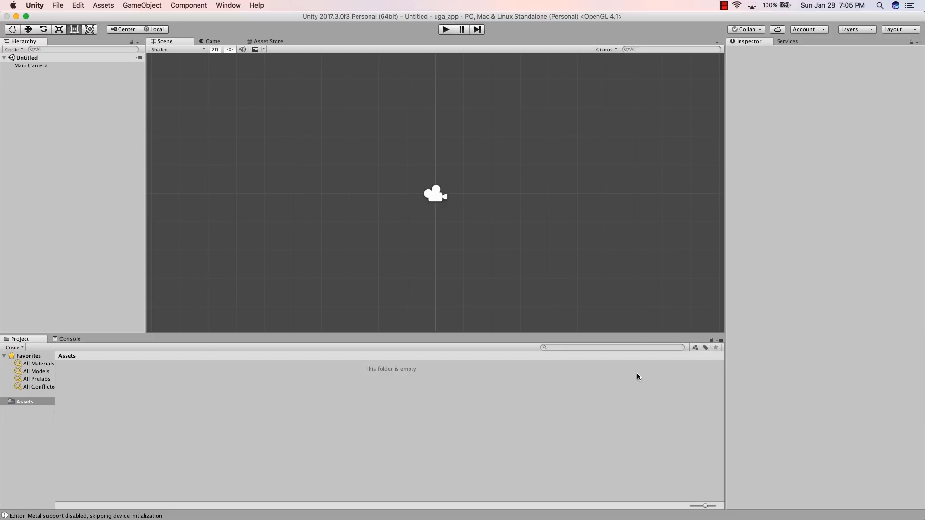
mouse_move(384, 138)
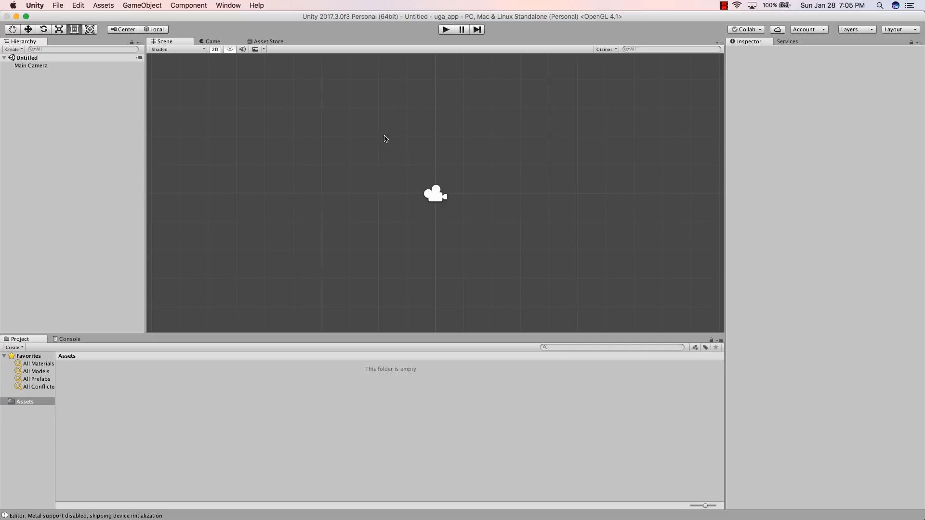